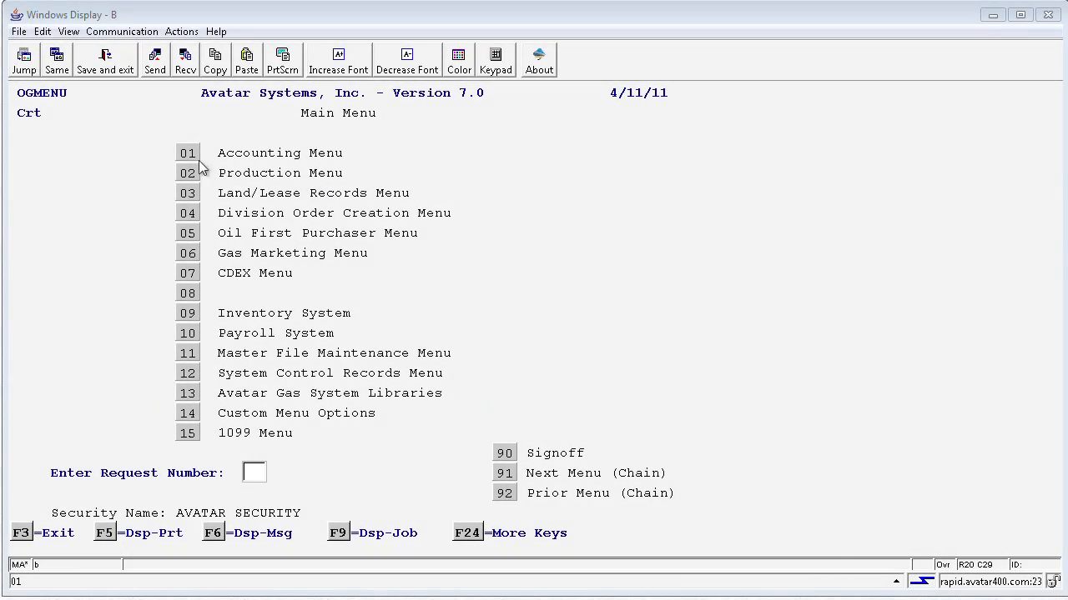
pyautogui.moveTo(185, 160)
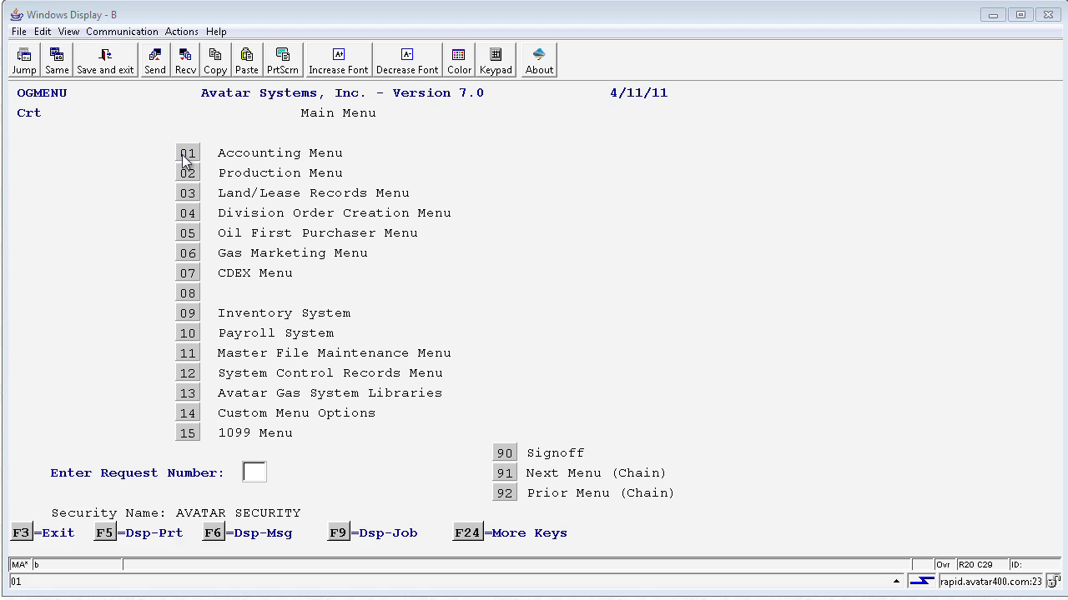
# Enter the Accounting Menu and choose option 04 Accounts Payable to reach the AP Batch Screen
pyautogui.click(187, 152)
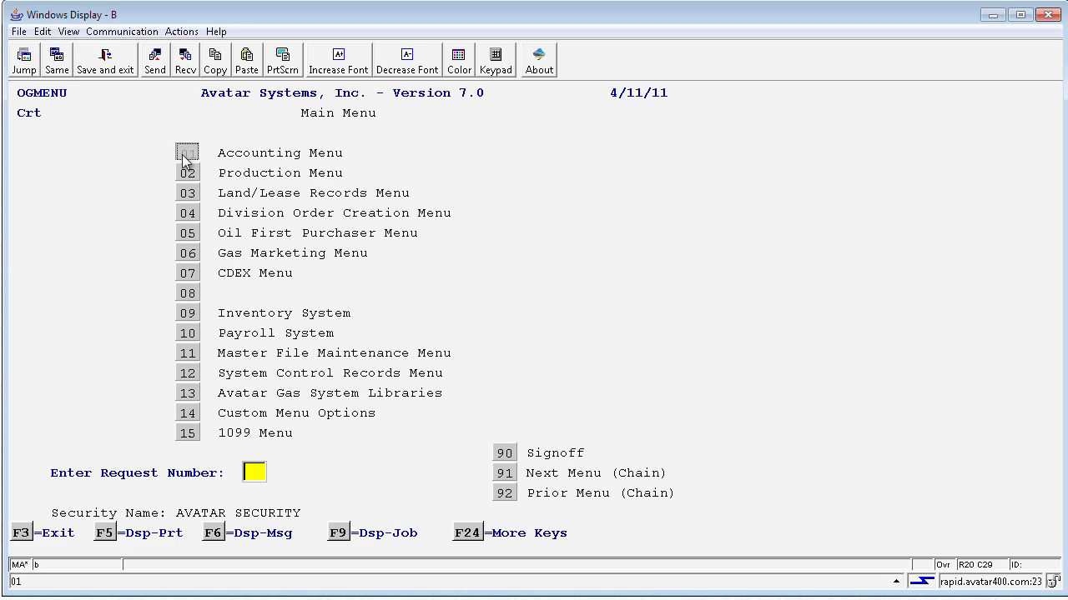
pyautogui.click(187, 153)
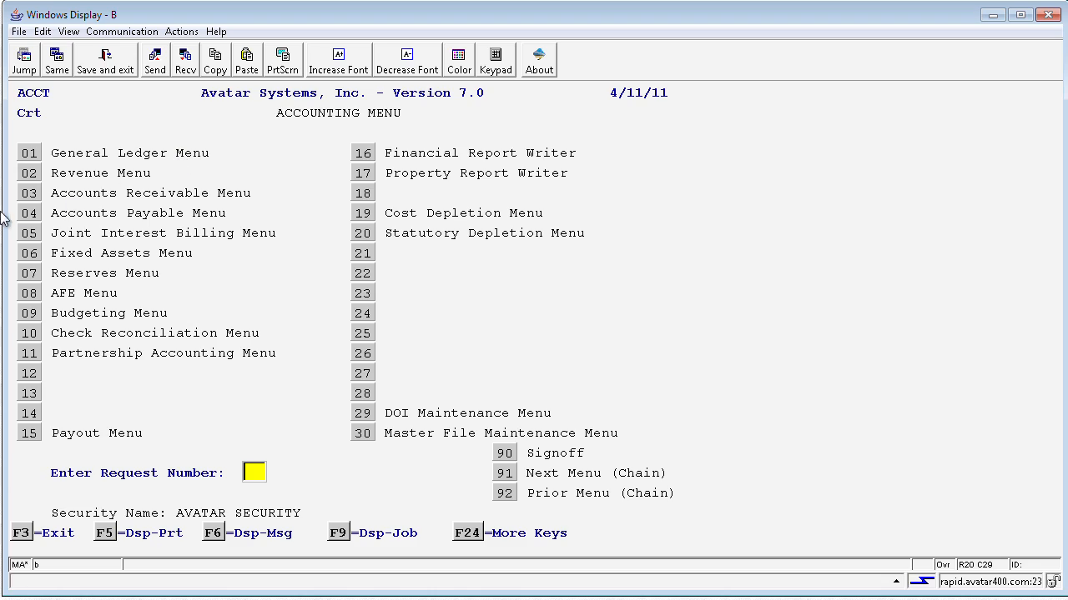
pyautogui.write('04')
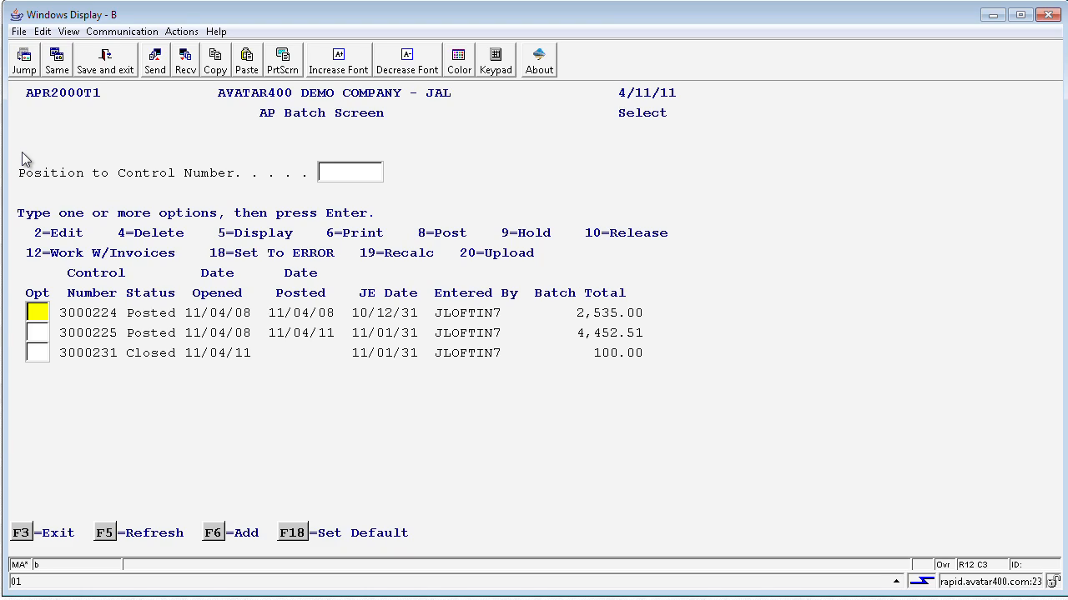
pyautogui.moveTo(206, 474)
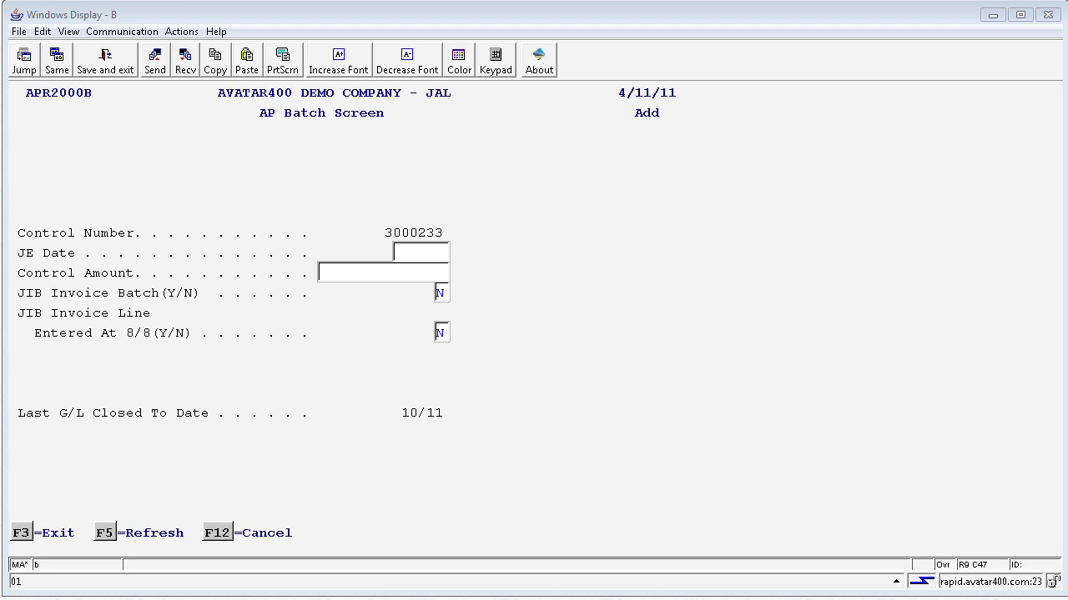
pyautogui.moveTo(497, 507)
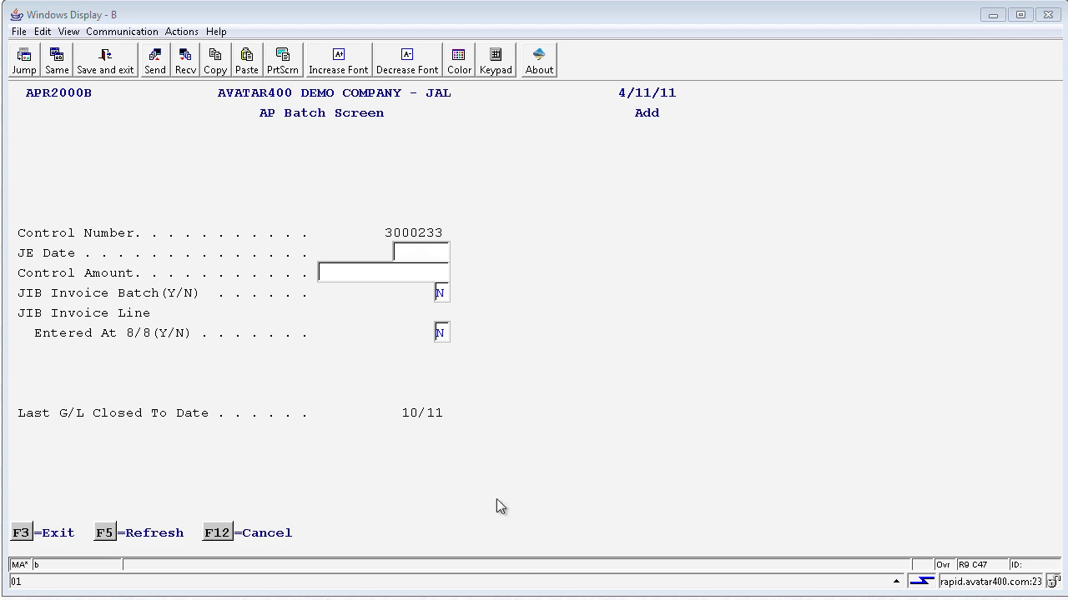
# Enter JE date 110131 and control amount 250000 for new batch 3000233
pyautogui.click(420, 250)
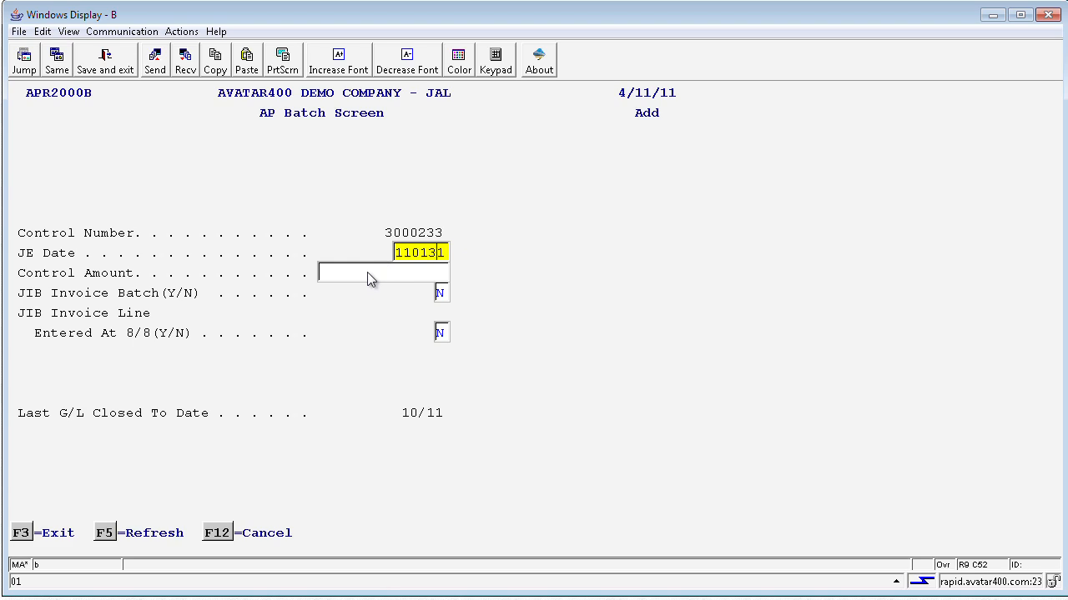
pyautogui.write('250000')
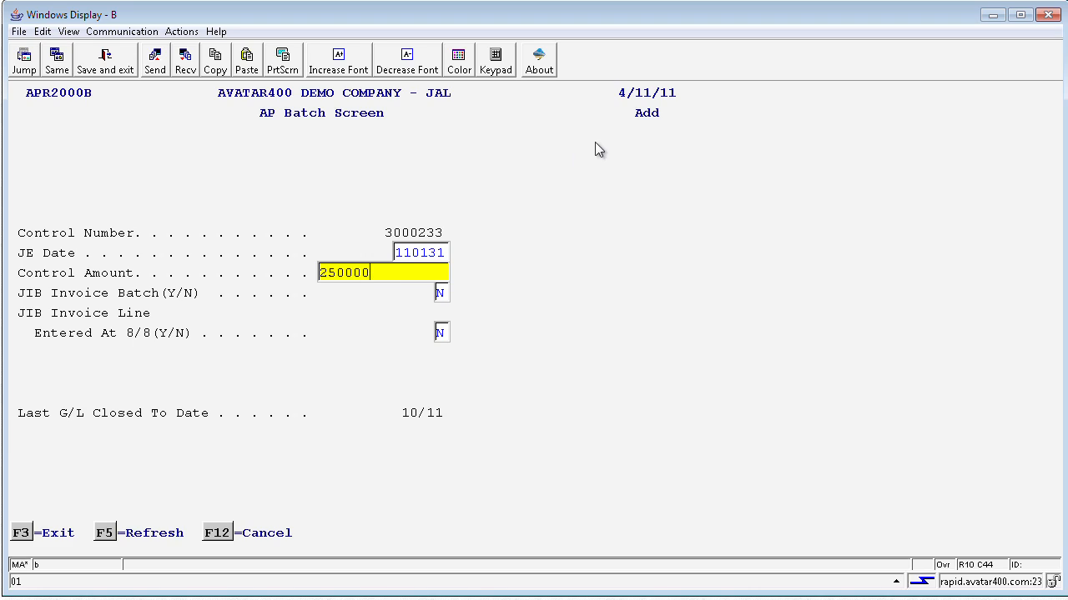
pyautogui.moveTo(427, 297)
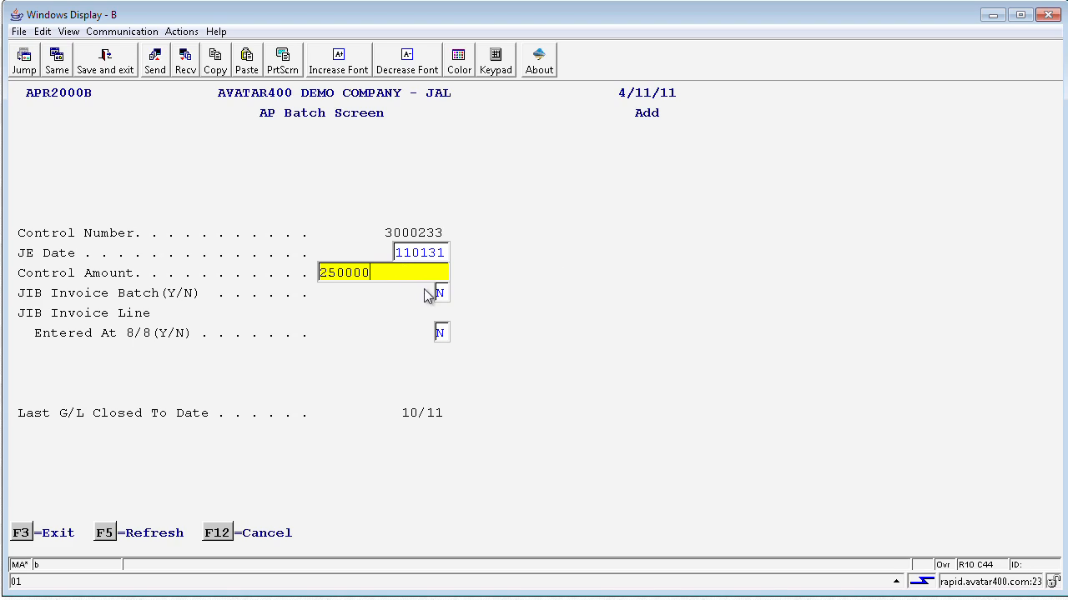
pyautogui.moveTo(447, 337)
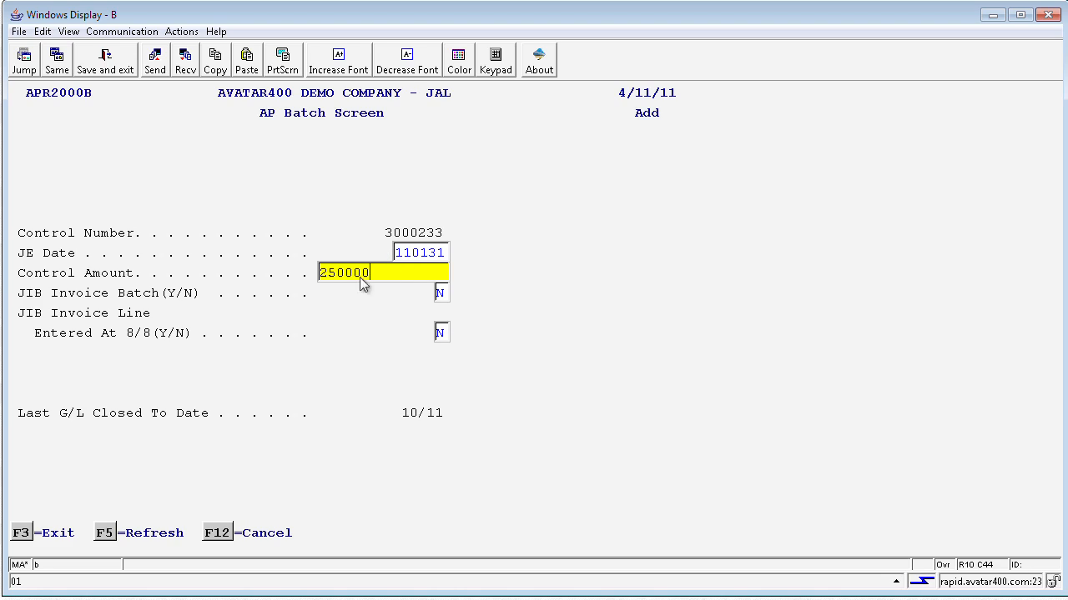
pyautogui.moveTo(221, 338)
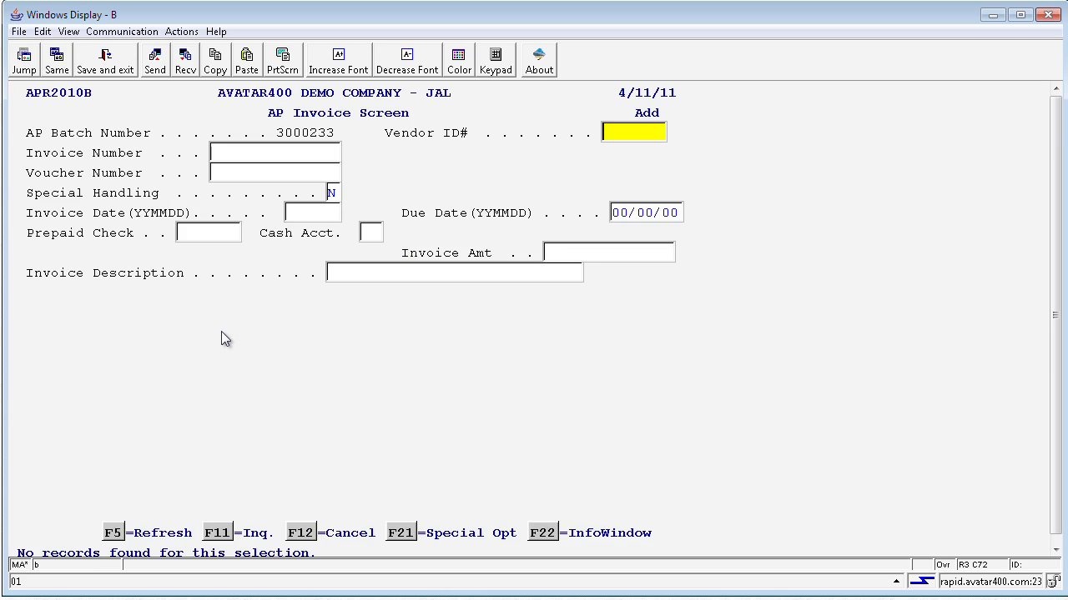
pyautogui.moveTo(234, 337)
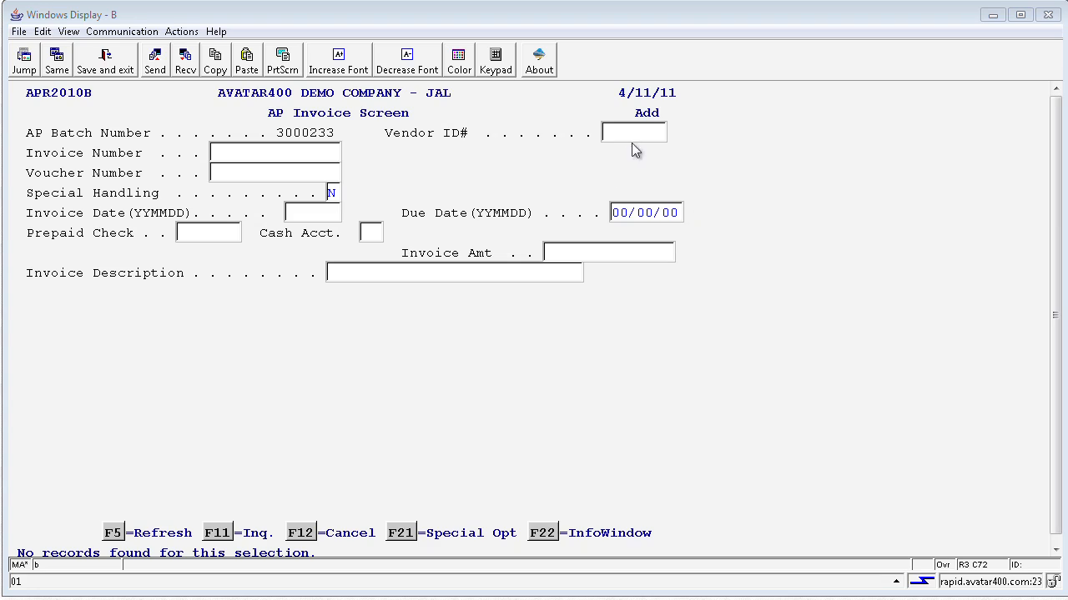
# Enter vendor 1500, invoice J1234 dated 110115, due 110415, amount 250000, and submit the header
pyautogui.click(634, 131)
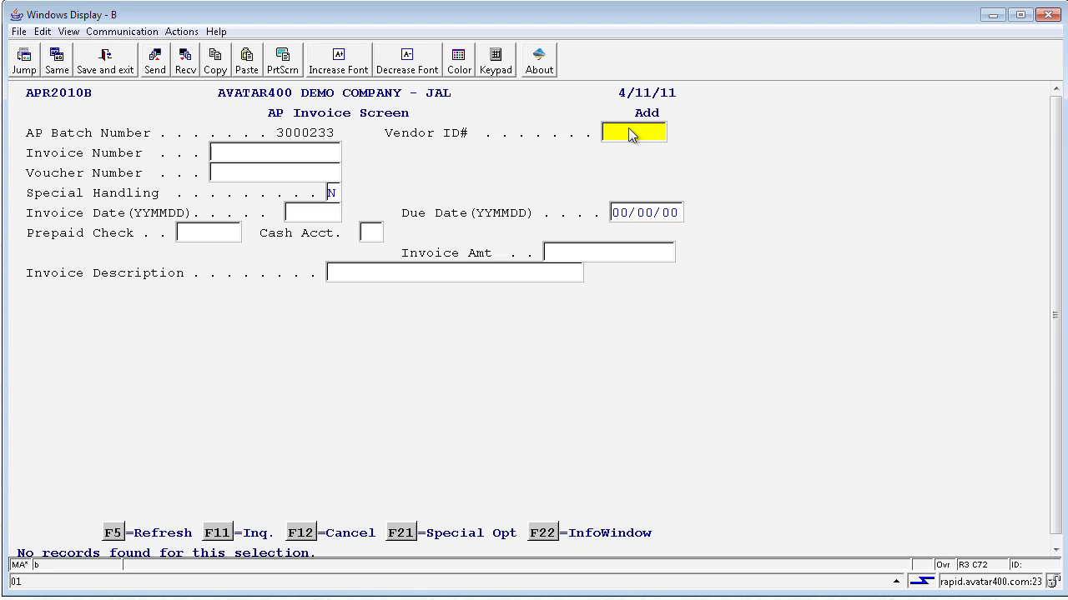
pyautogui.write('150')
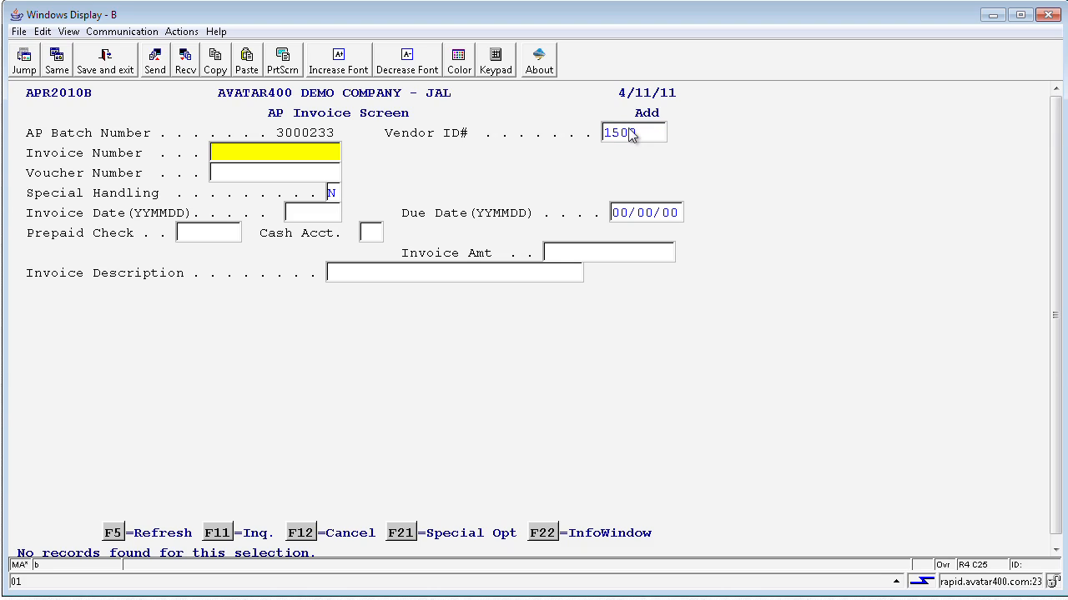
pyautogui.write('J1234')
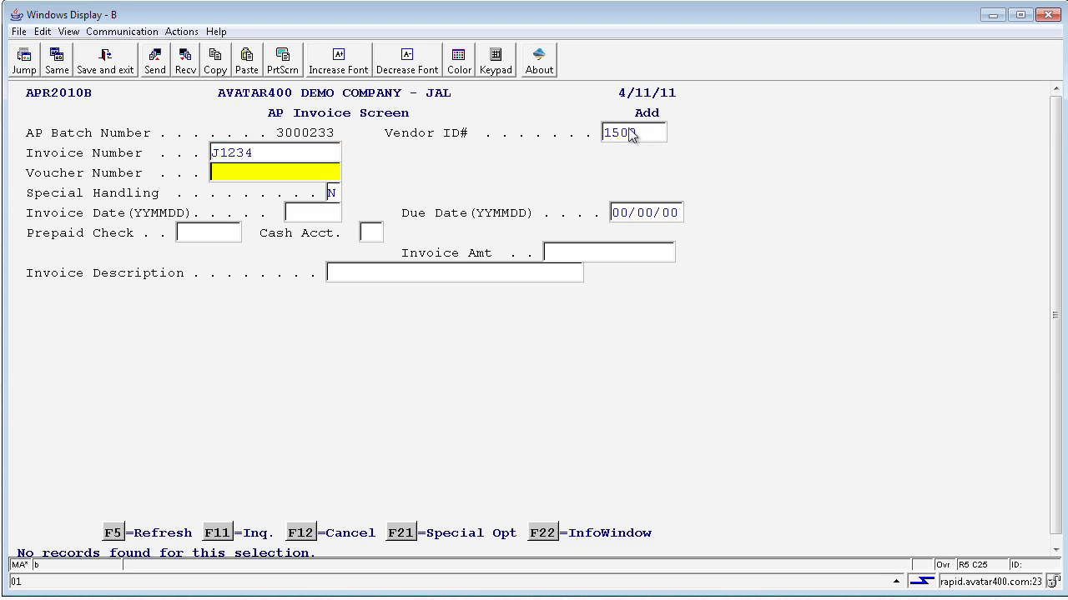
pyautogui.write('110115')
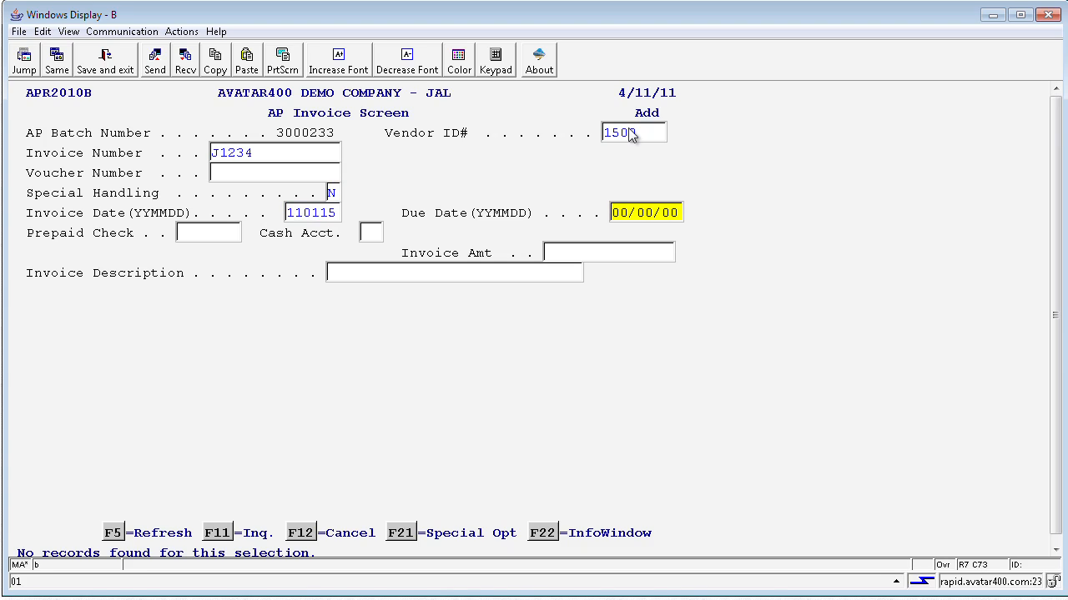
pyautogui.write('110415')
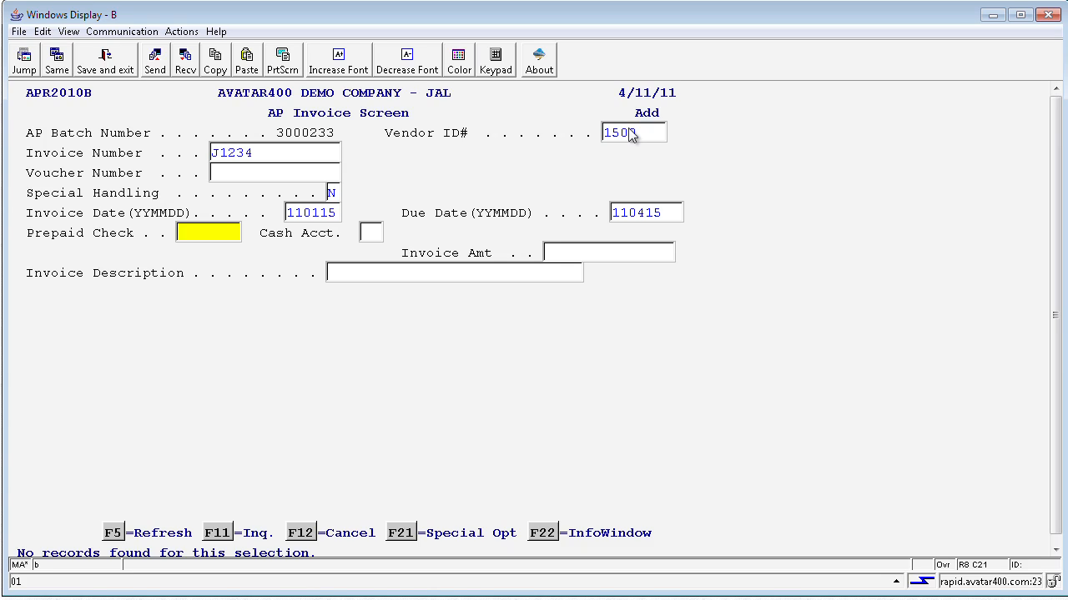
pyautogui.write('2')
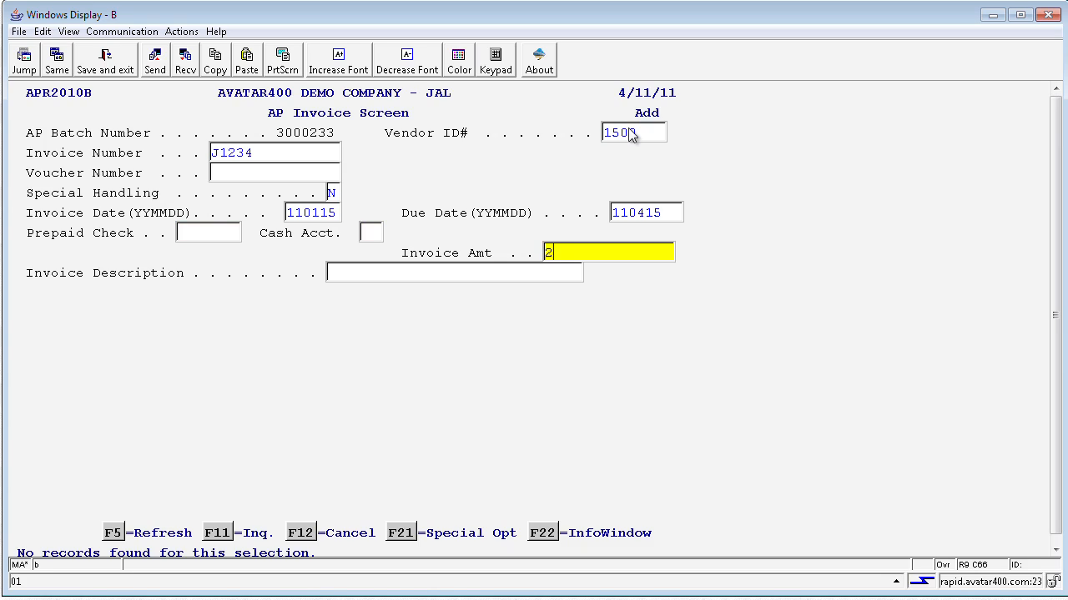
pyautogui.write('50000')
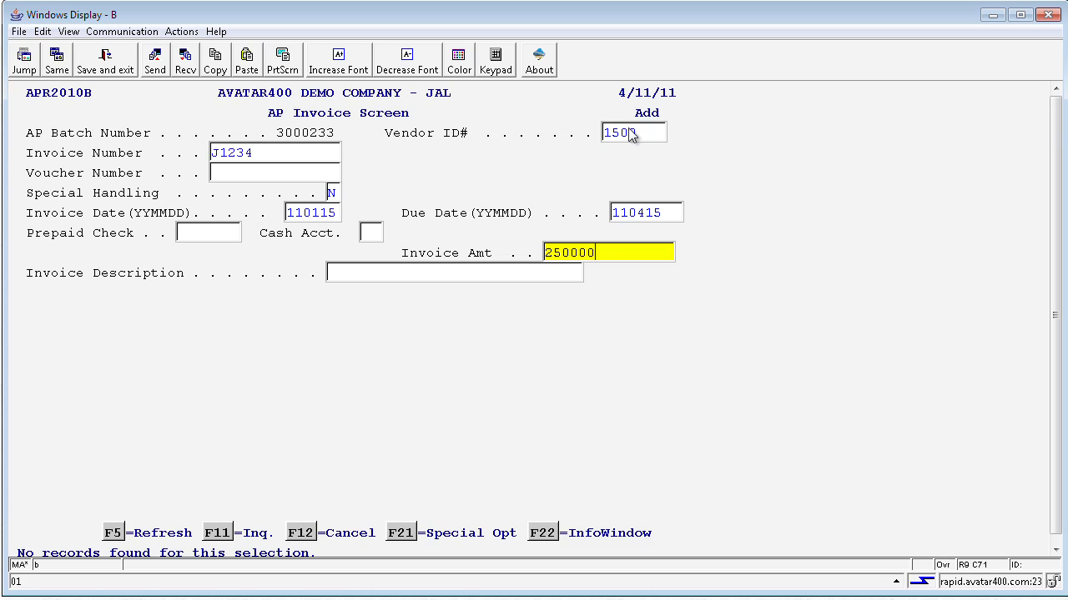
pyautogui.press('Enter')
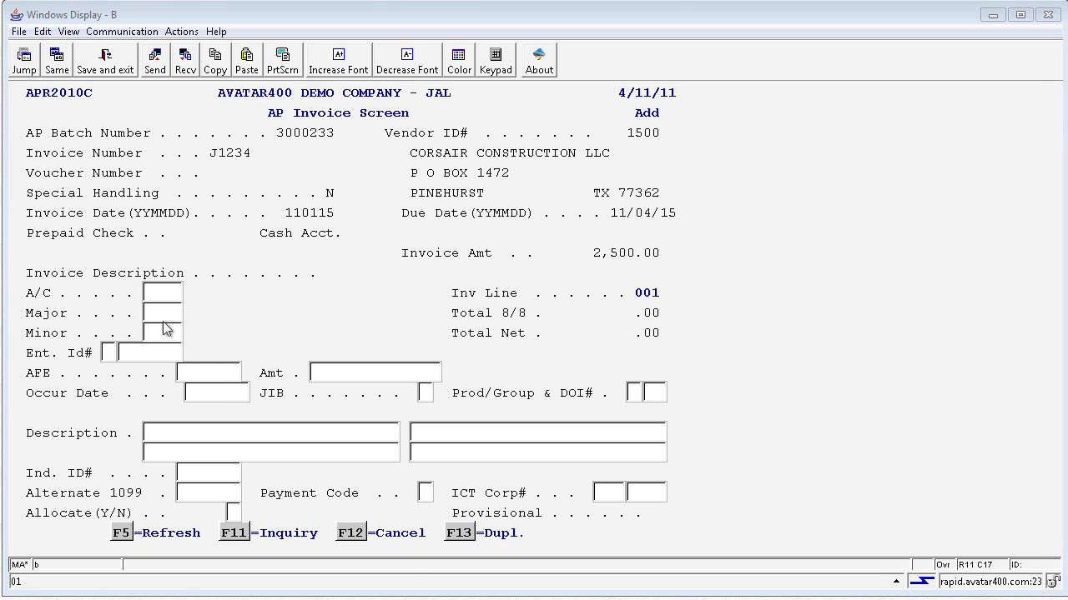
# Enter line 1 with major 9035, entity W 6100, AFE 3, amount 250000 and submit it
pyautogui.click(162, 314)
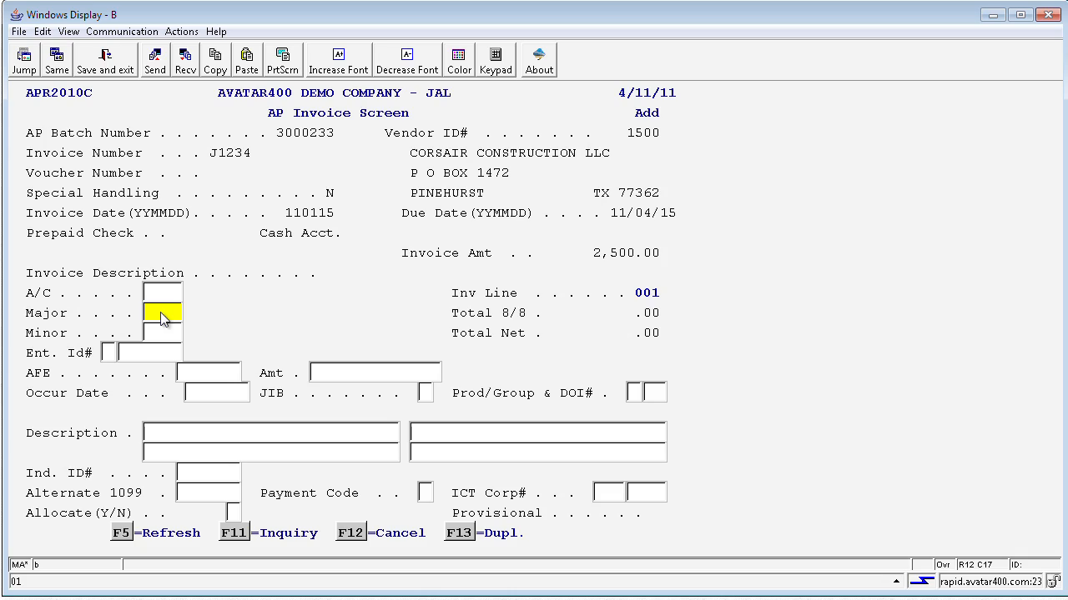
pyautogui.write('9035')
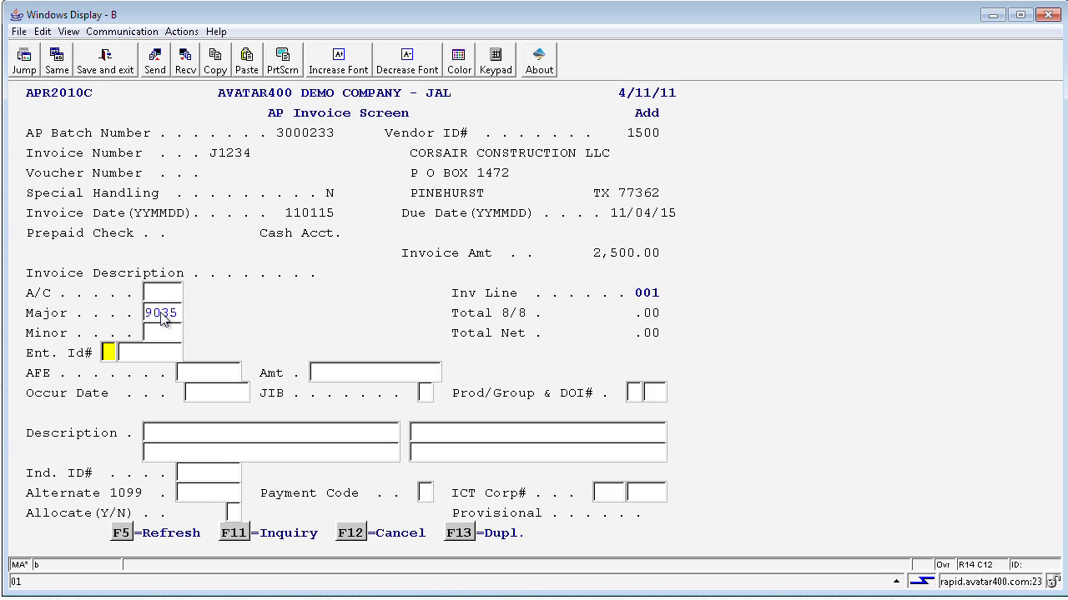
pyautogui.write('W')
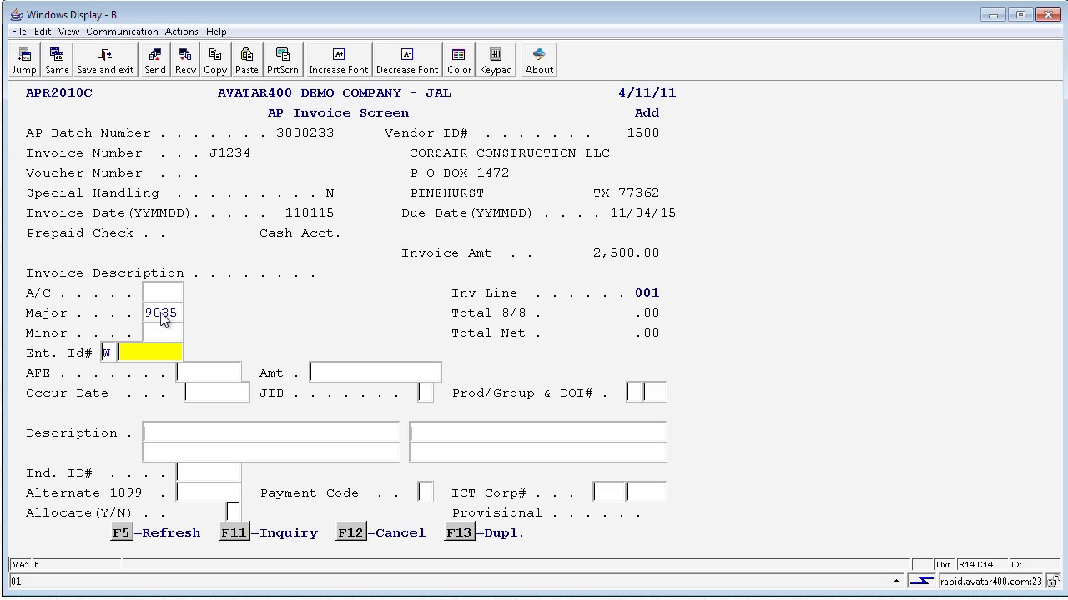
pyautogui.write('6100')
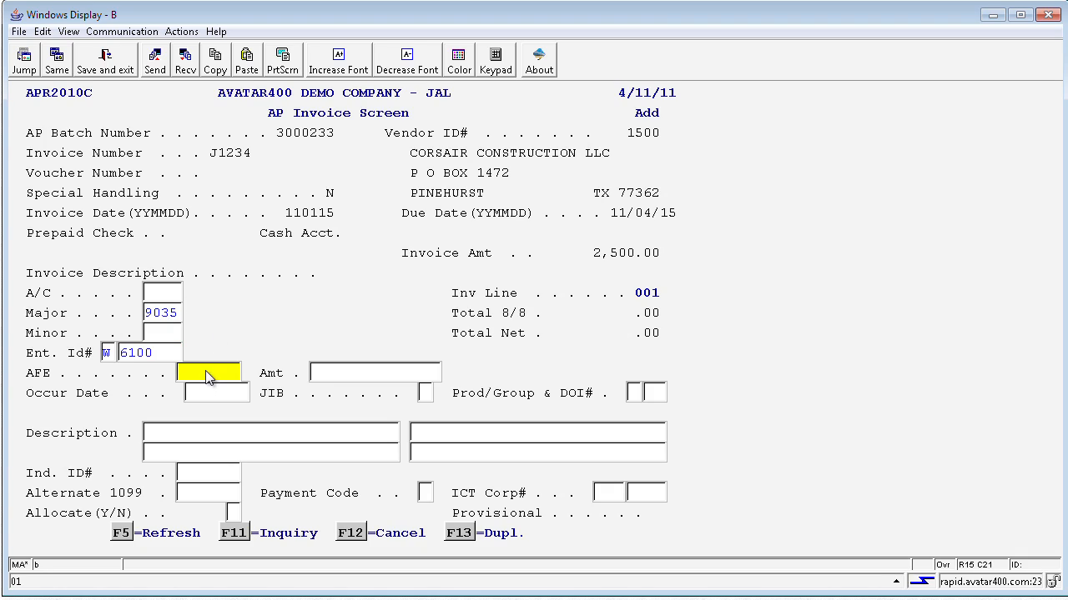
pyautogui.write('3')
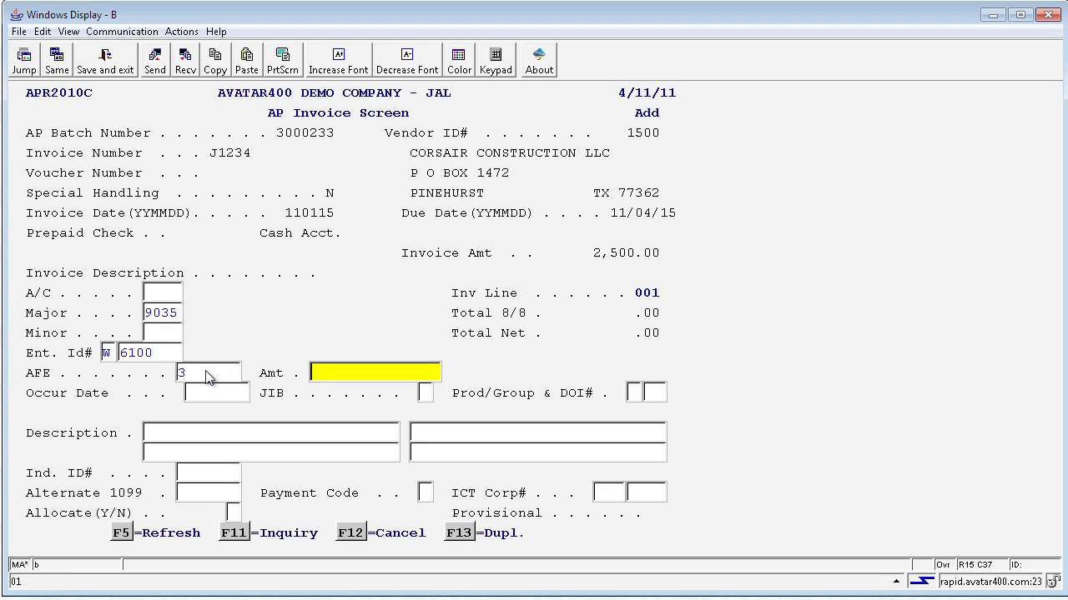
pyautogui.write('250000')
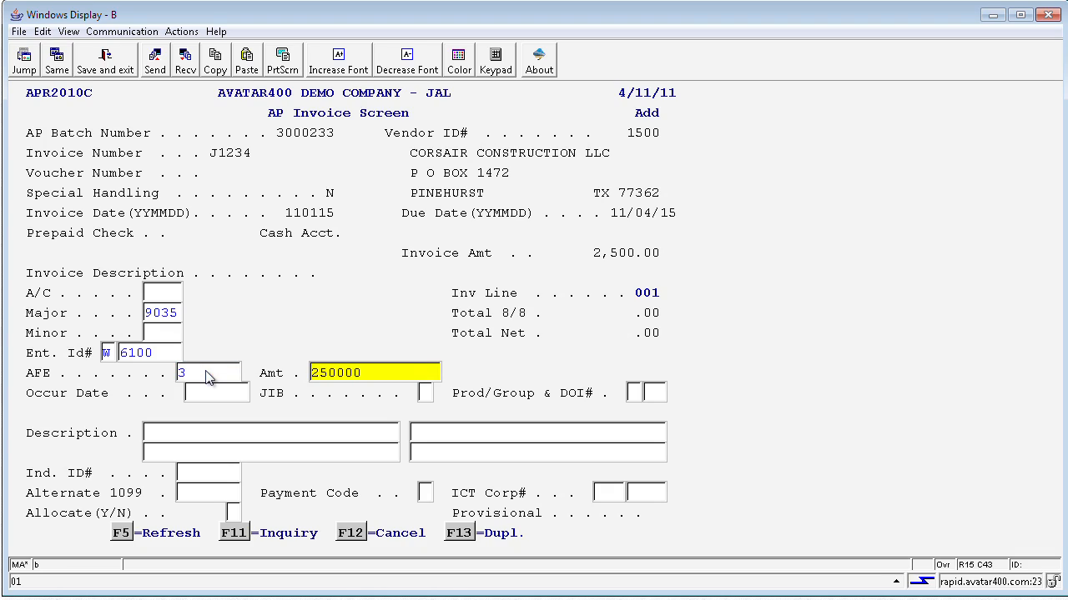
pyautogui.press('enter')
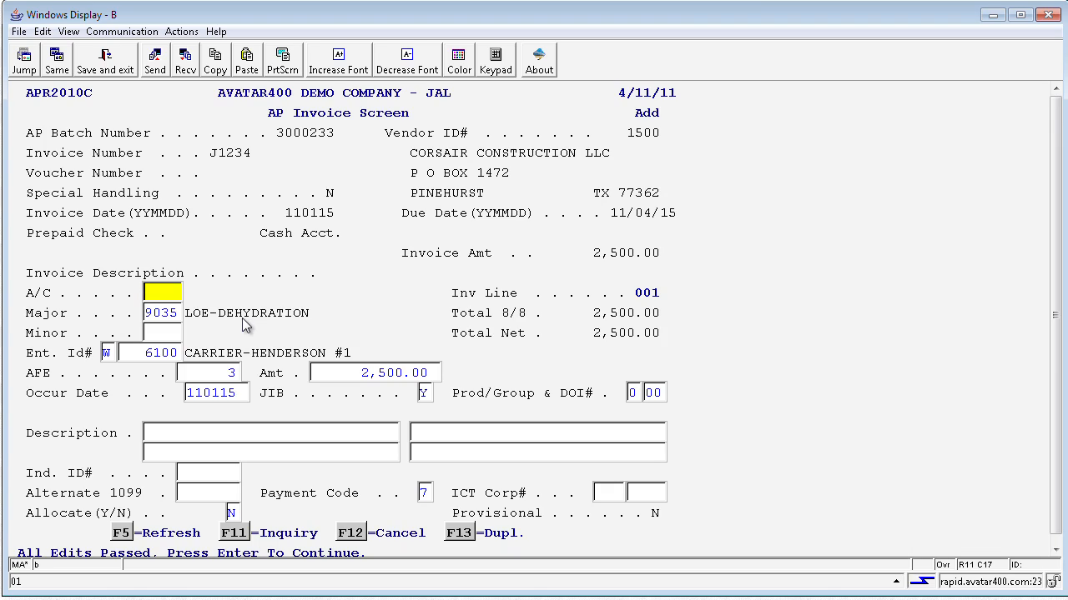
pyautogui.moveTo(284, 367)
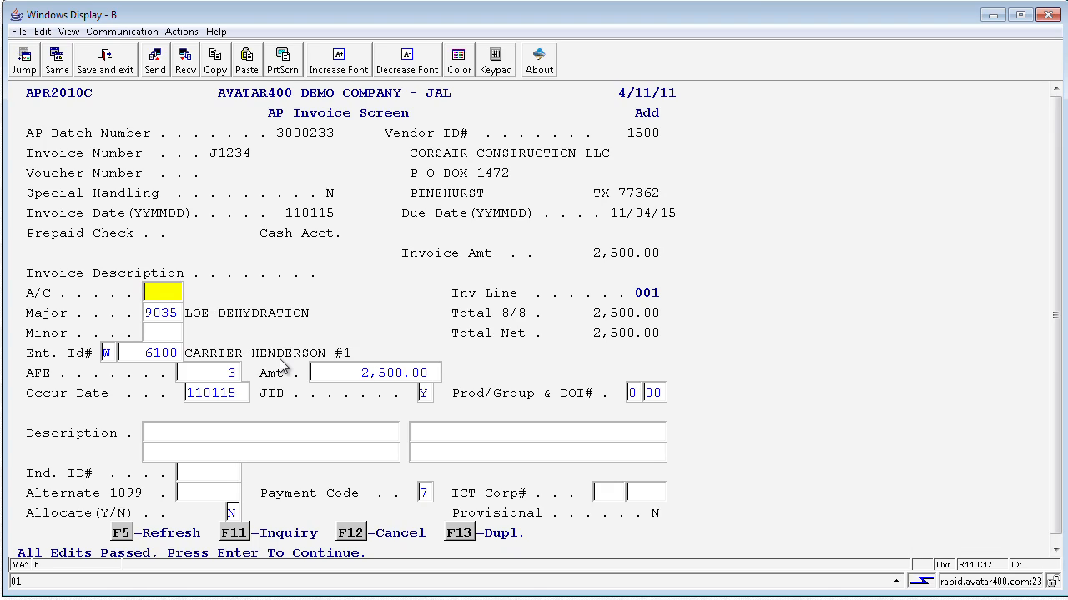
pyautogui.moveTo(417, 407)
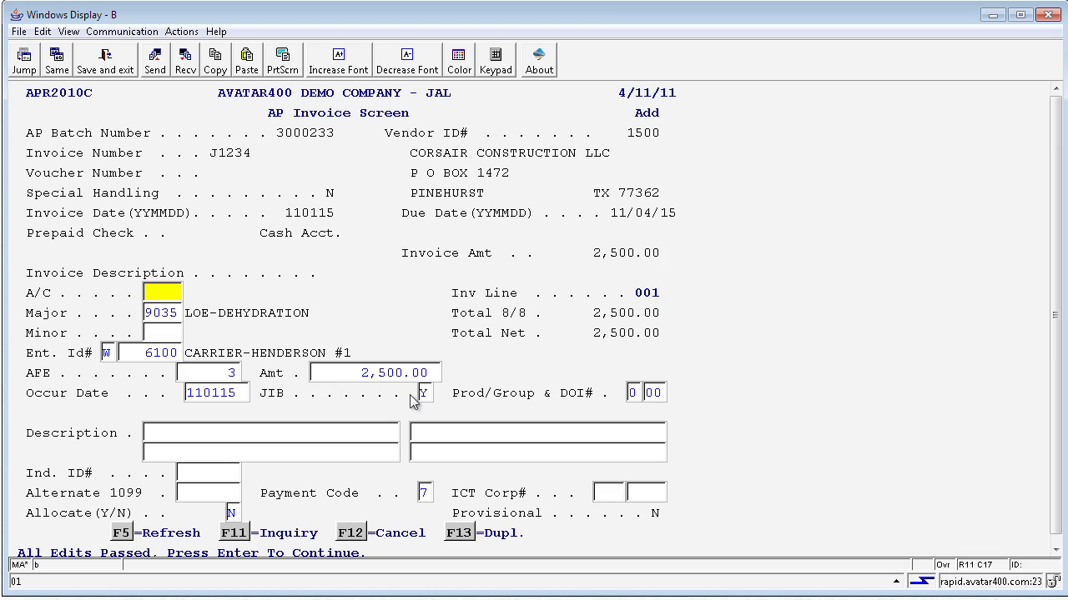
pyautogui.moveTo(620, 409)
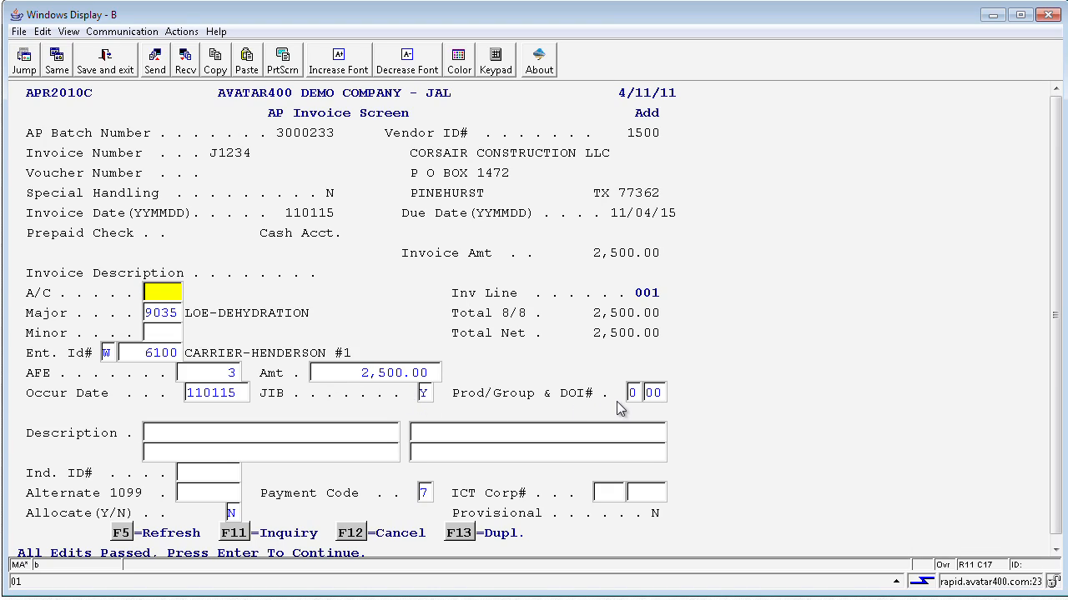
pyautogui.moveTo(664, 408)
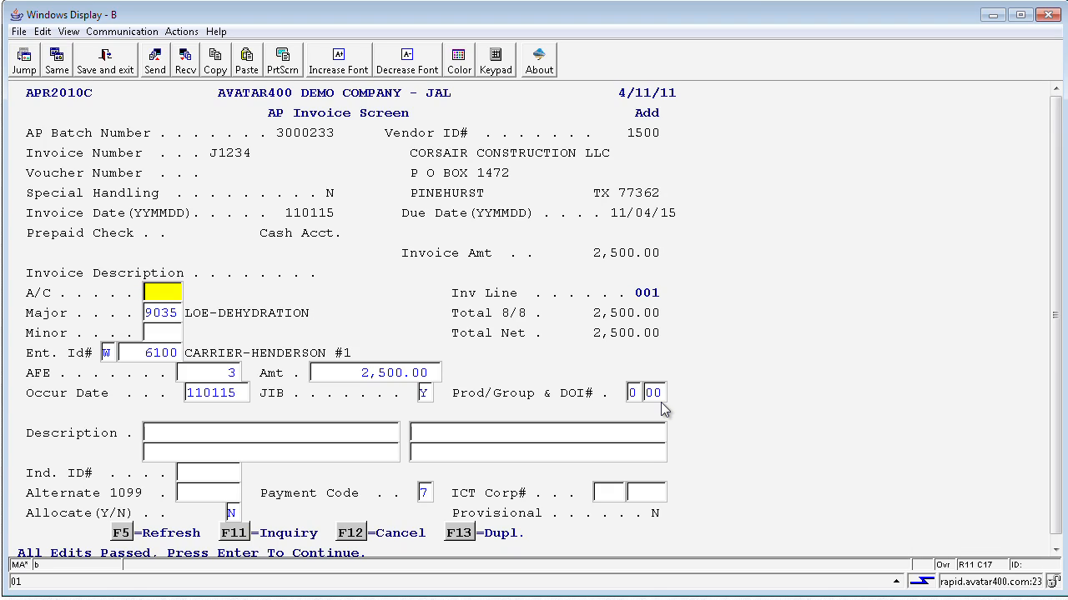
pyautogui.moveTo(357, 383)
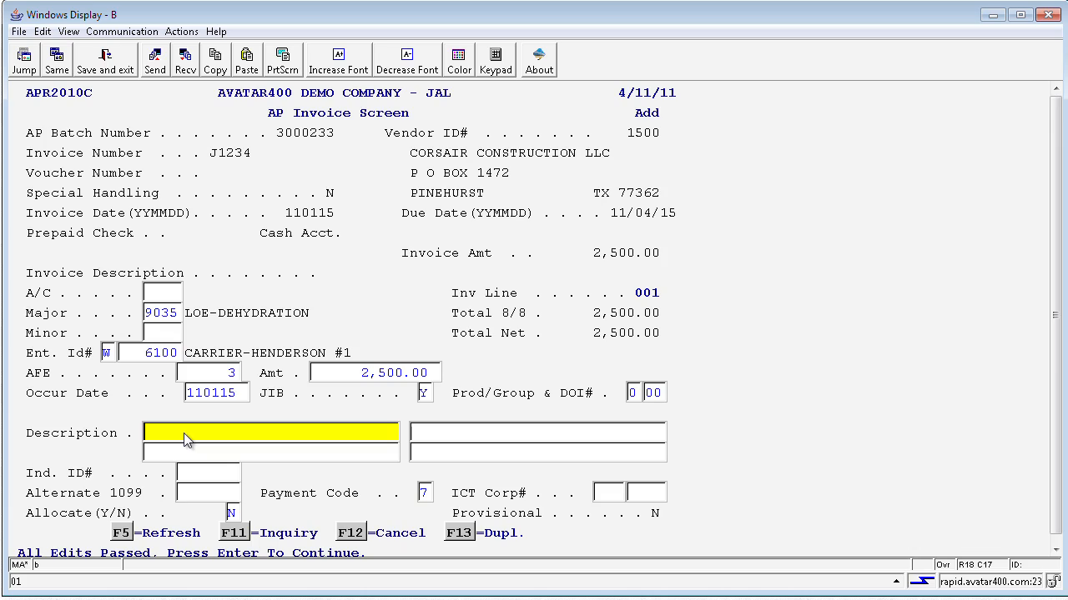
# Describe line 1 as DECEMBER 2010 DEHYDRATION and set its Ind. ID to 1
pyautogui.write('DECEMBER 20')
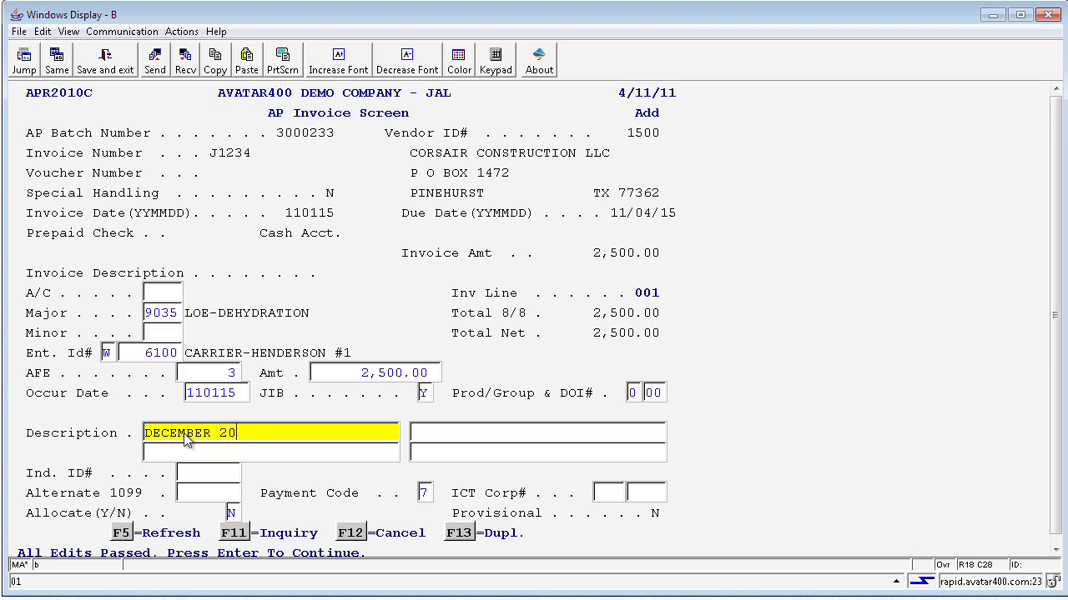
pyautogui.write('10 DE')
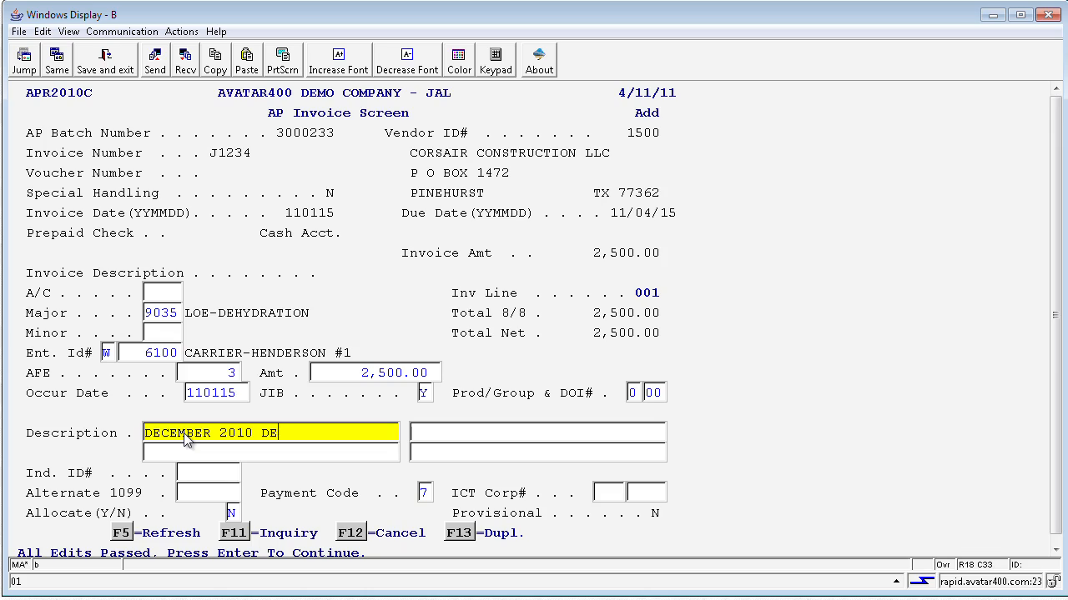
pyautogui.write('HYDRATION')
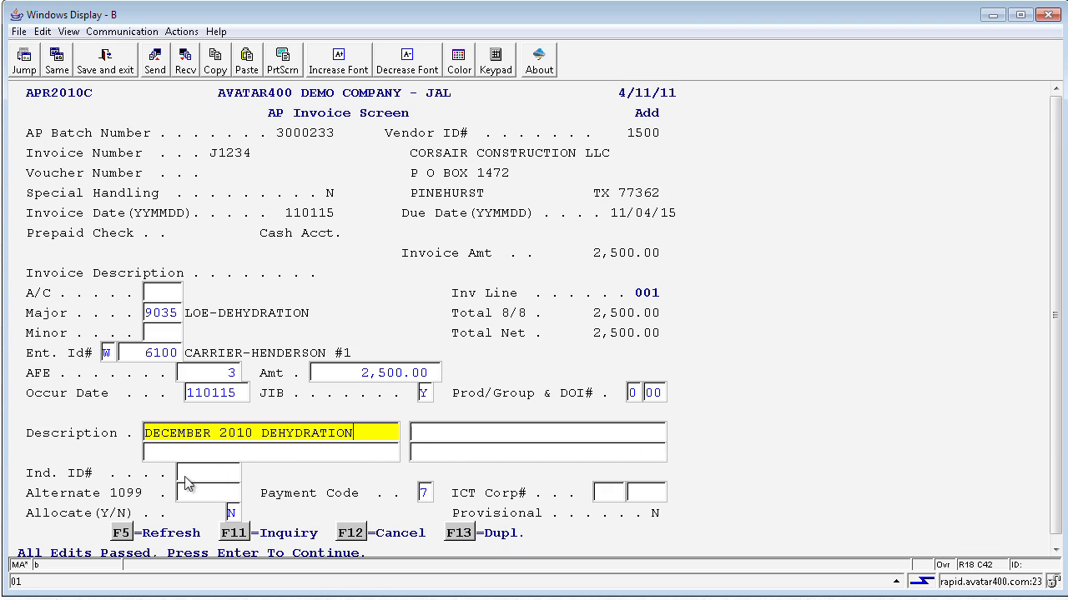
pyautogui.click(207, 472)
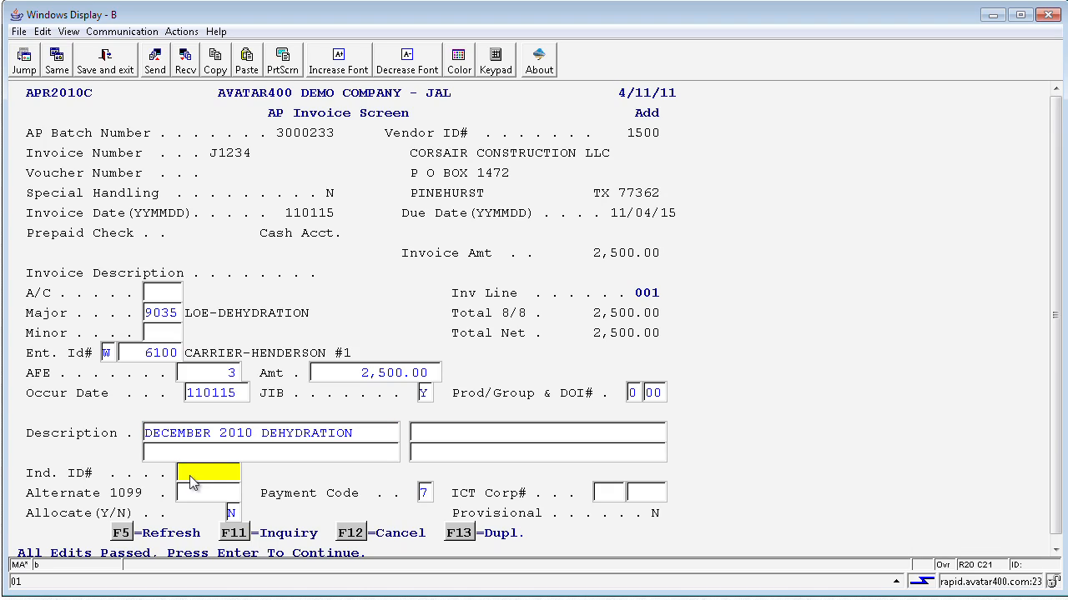
pyautogui.write('1')
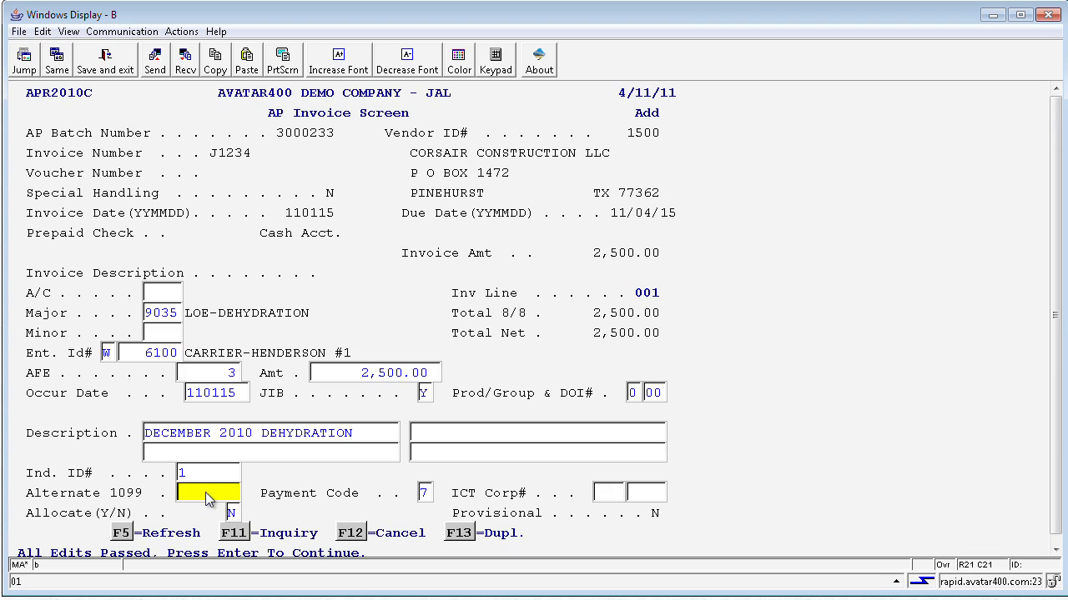
pyautogui.moveTo(450, 199)
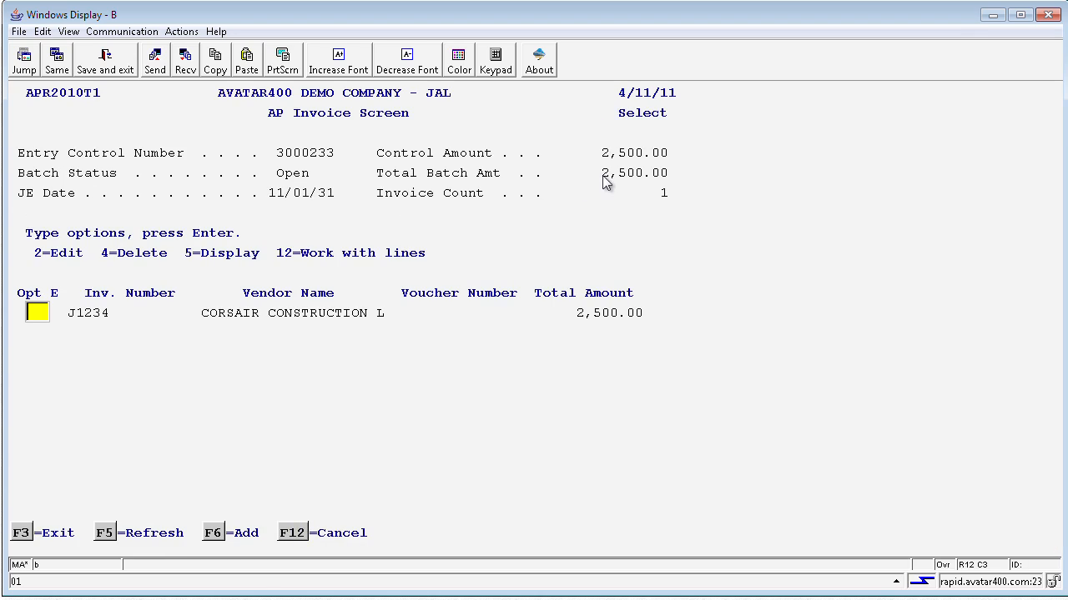
pyautogui.moveTo(617, 194)
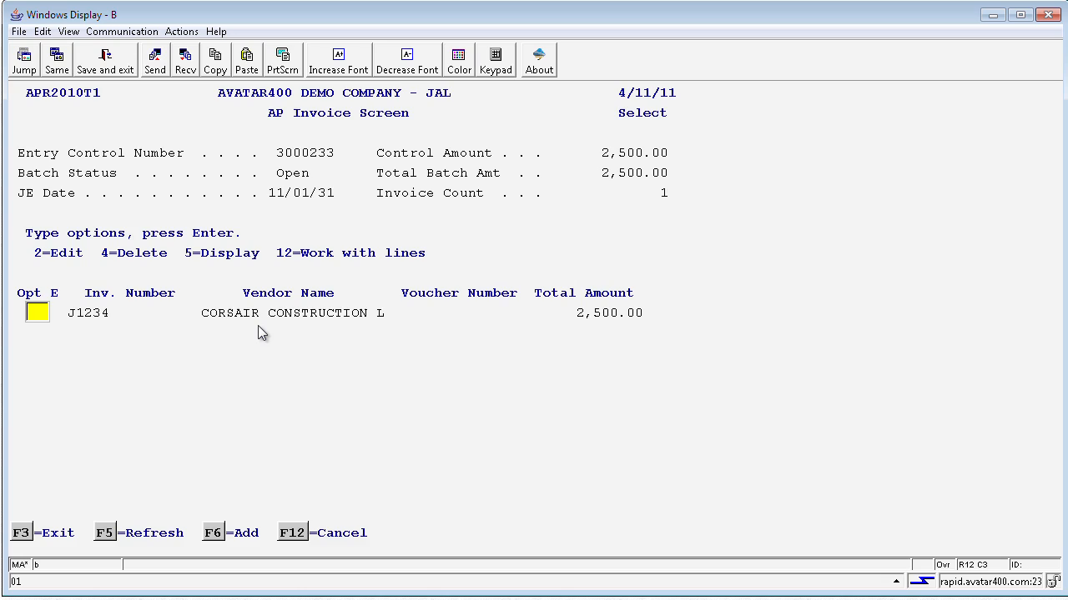
pyautogui.moveTo(307, 531)
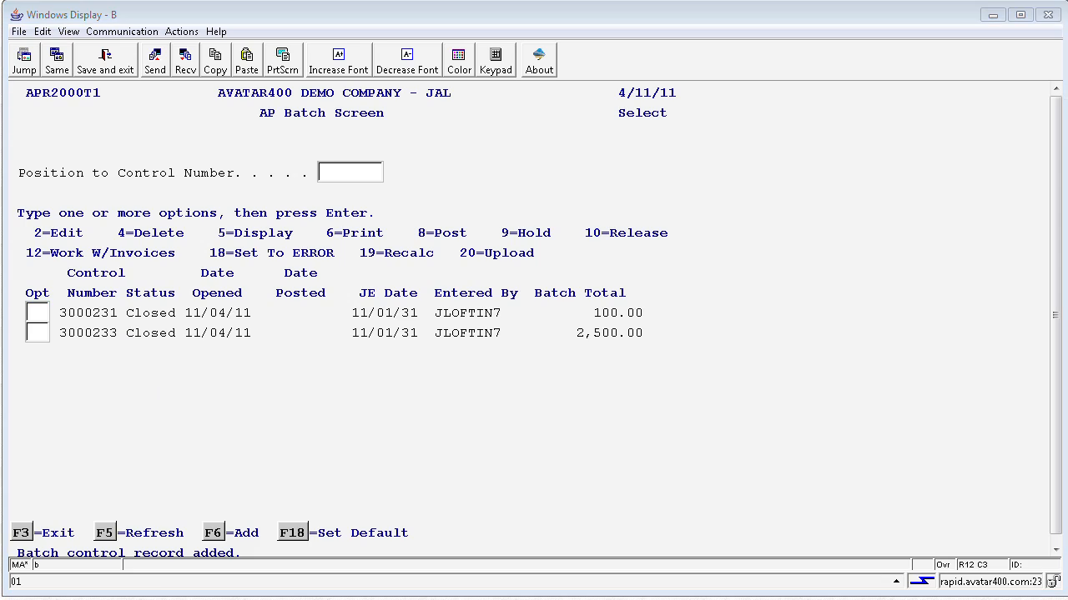
# Select batch 3000233 on the batch list and confirm the option
pyautogui.click(37, 332)
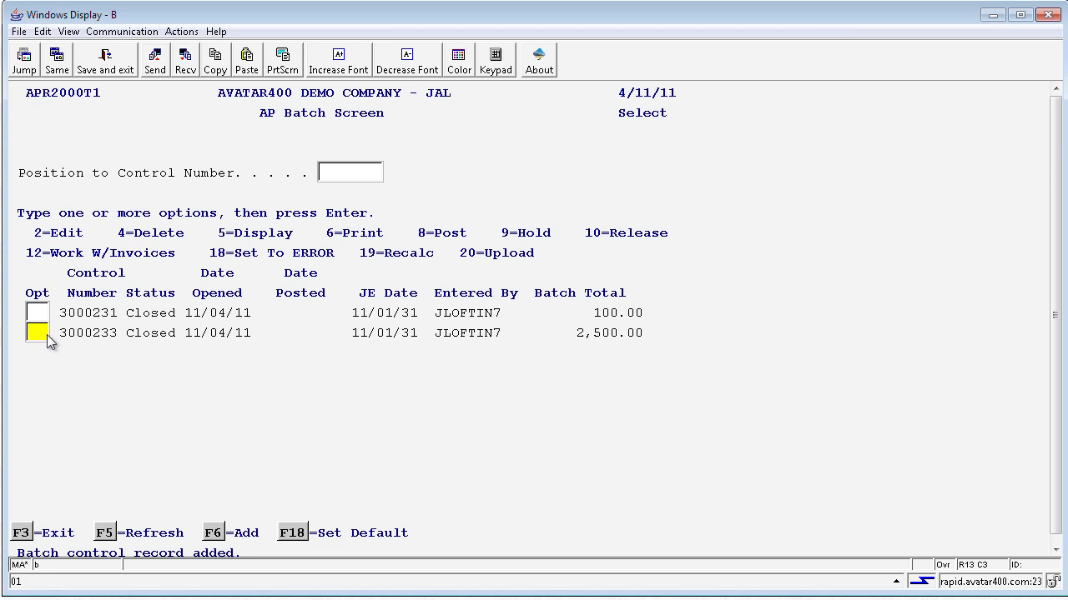
pyautogui.press('Enter')
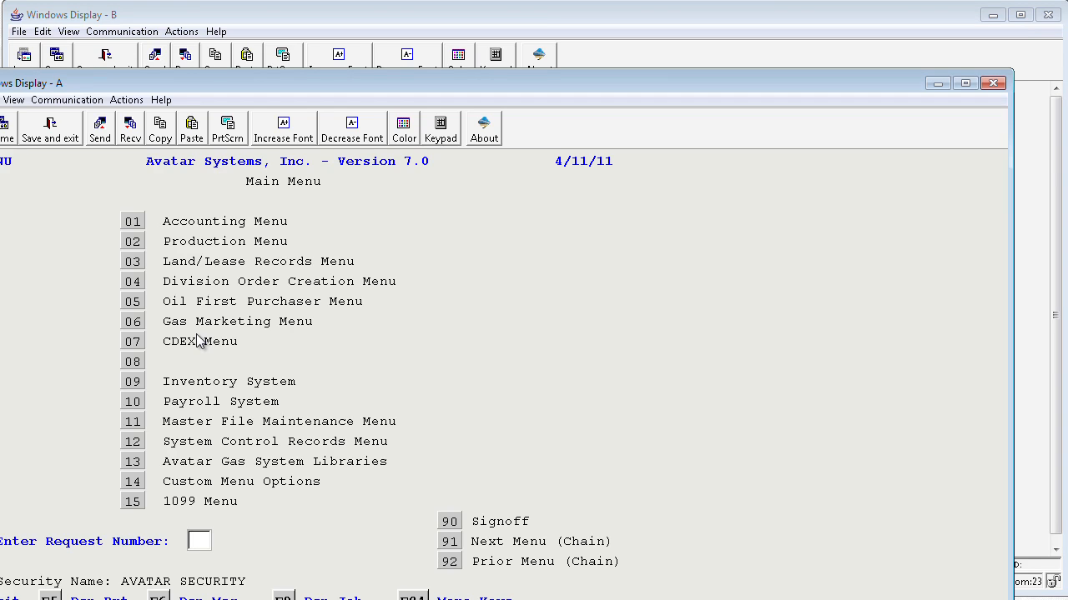
pyautogui.moveTo(200, 340)
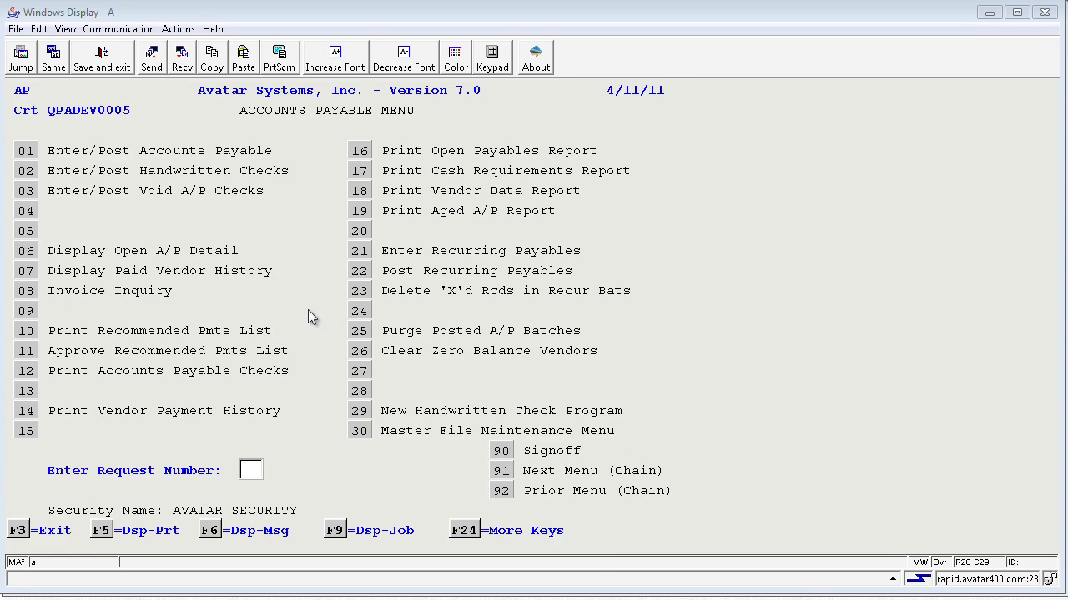
pyautogui.moveTo(310, 314)
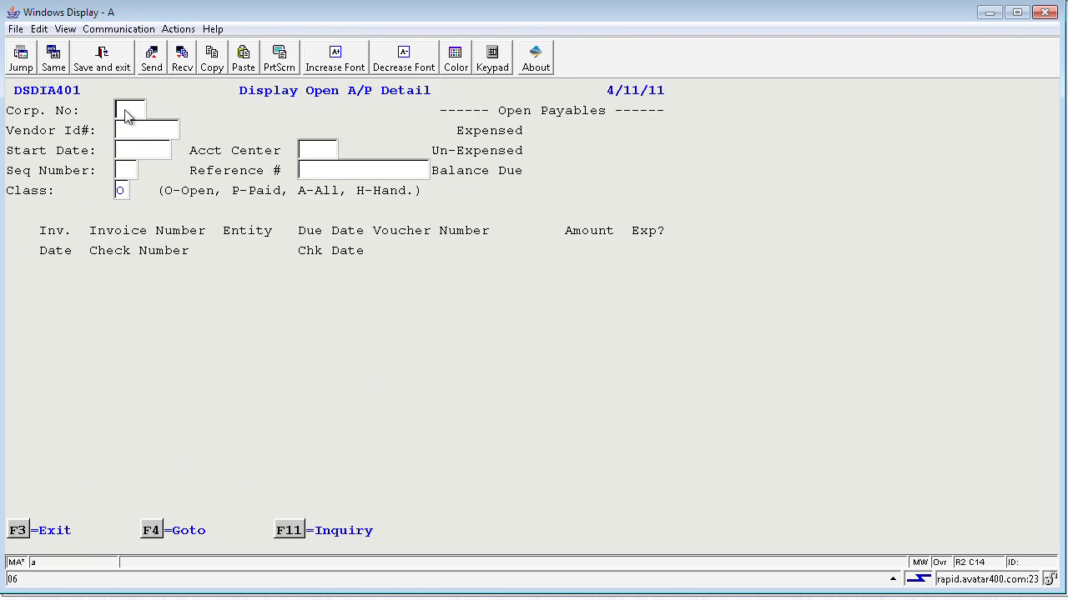
# Display open A/P detail for corporation 3, vendor 1500, listing J1234 for 2,500.00
pyautogui.write('3')
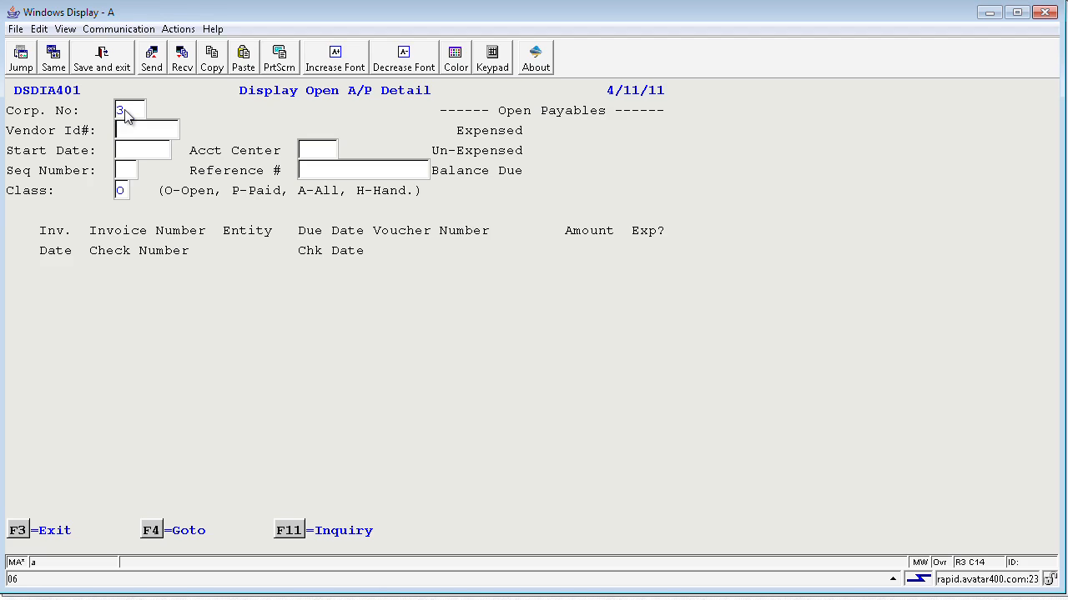
pyautogui.write('1500')
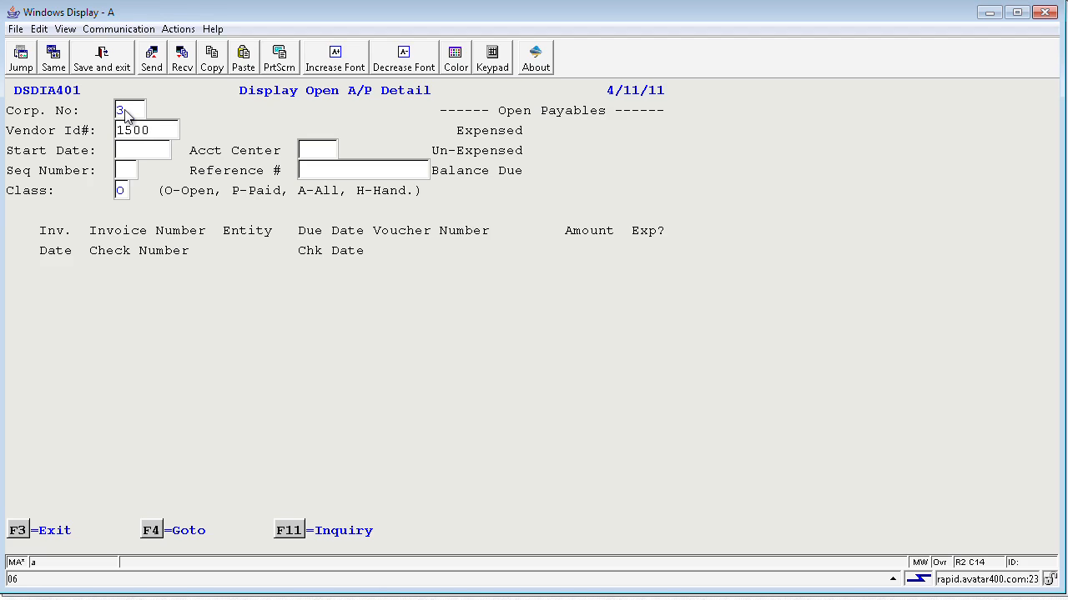
pyautogui.press('Enter')
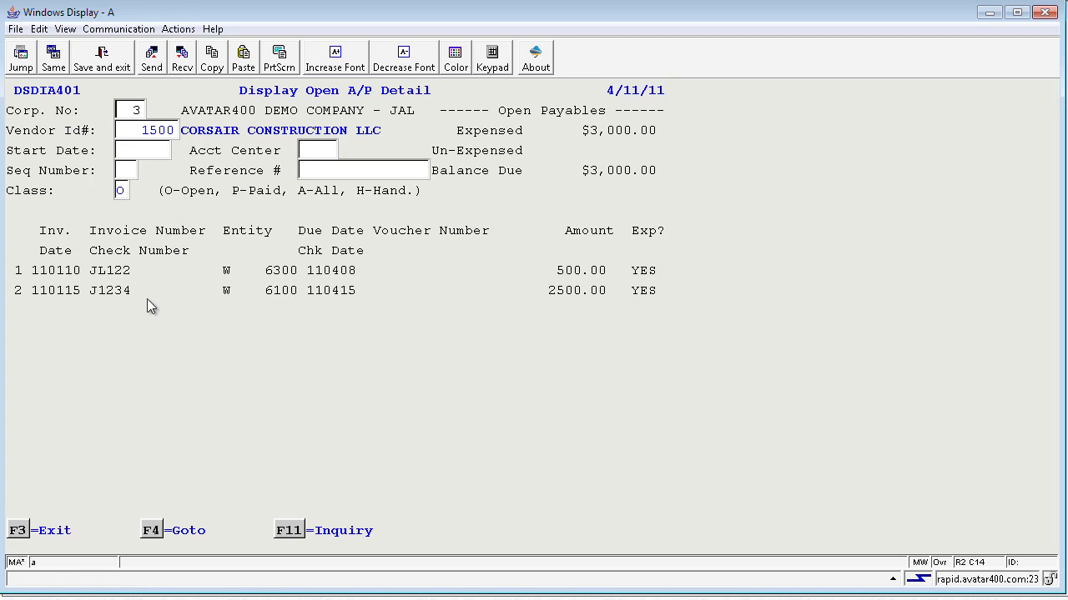
pyautogui.moveTo(577, 310)
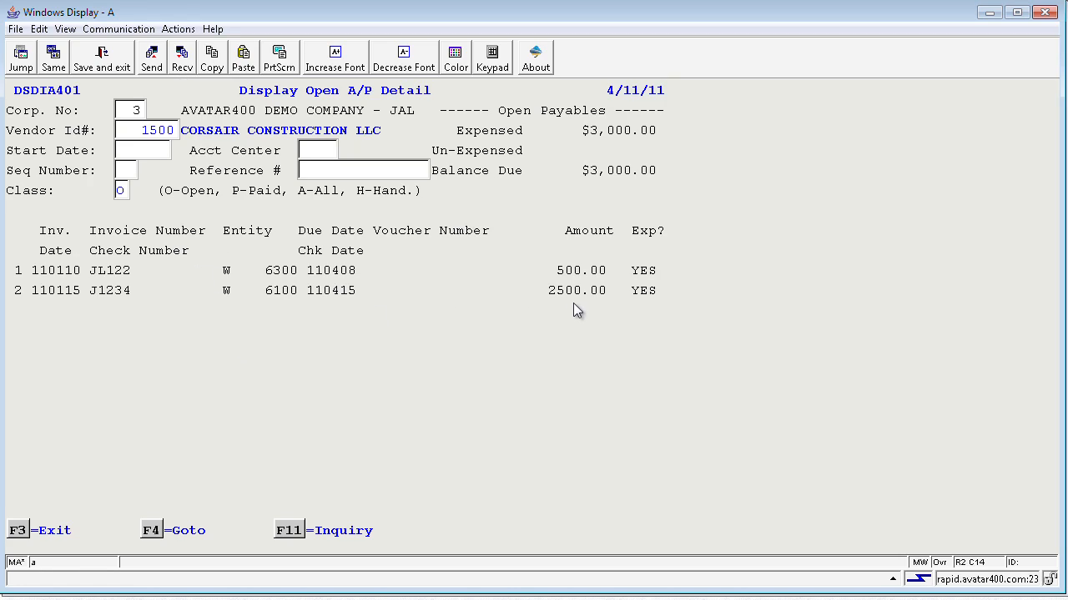
pyautogui.moveTo(337, 302)
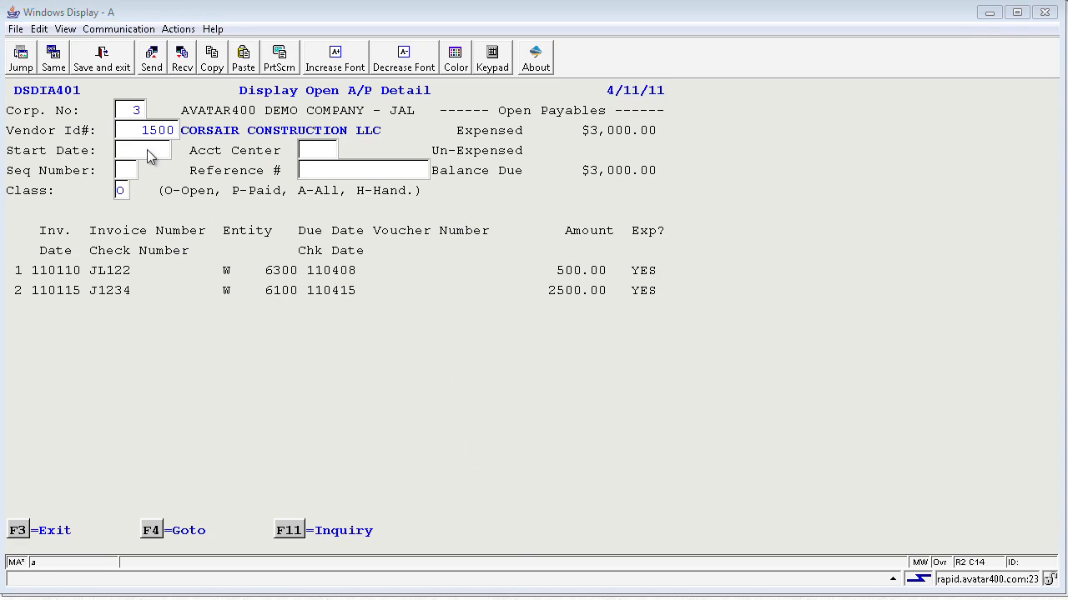
pyautogui.moveTo(133, 165)
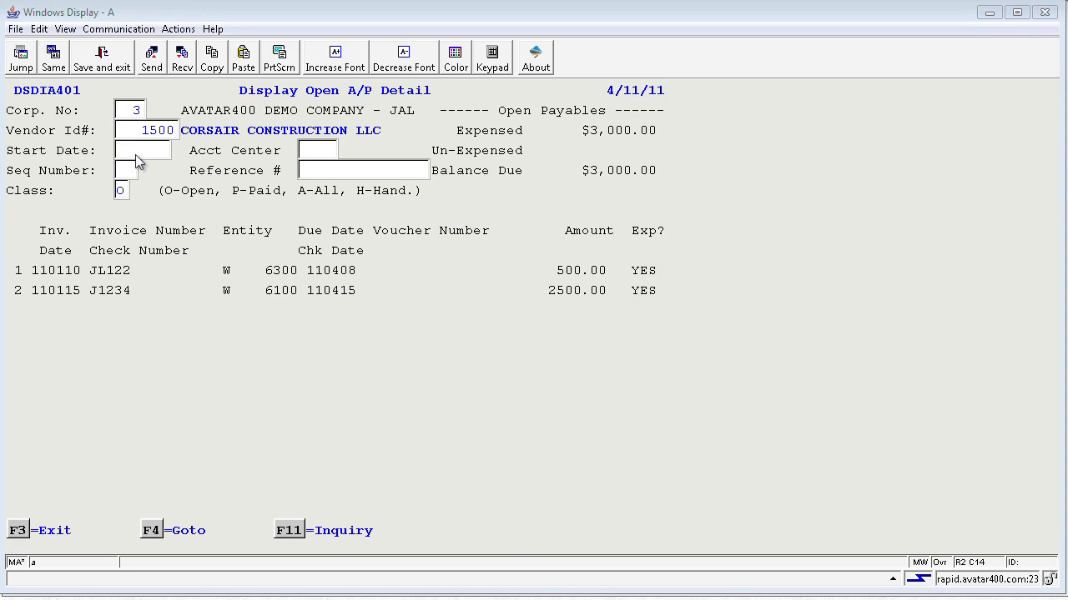
pyautogui.moveTo(132, 162)
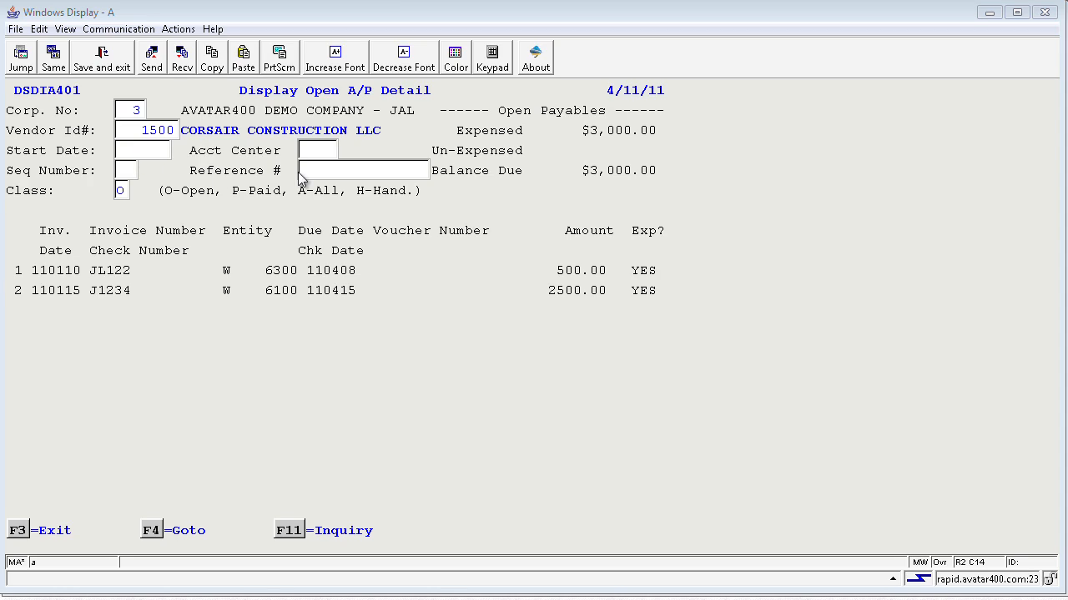
pyautogui.moveTo(364, 180)
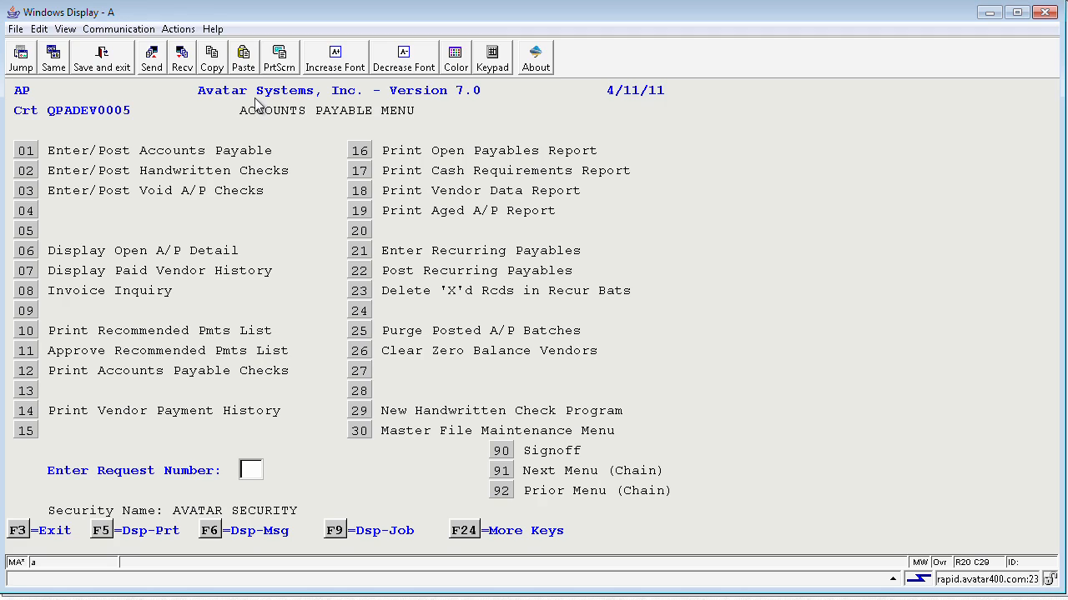
# Run option 10 Print Recommended Pmts List for corporation 3 with last due date 110415
pyautogui.write('10')
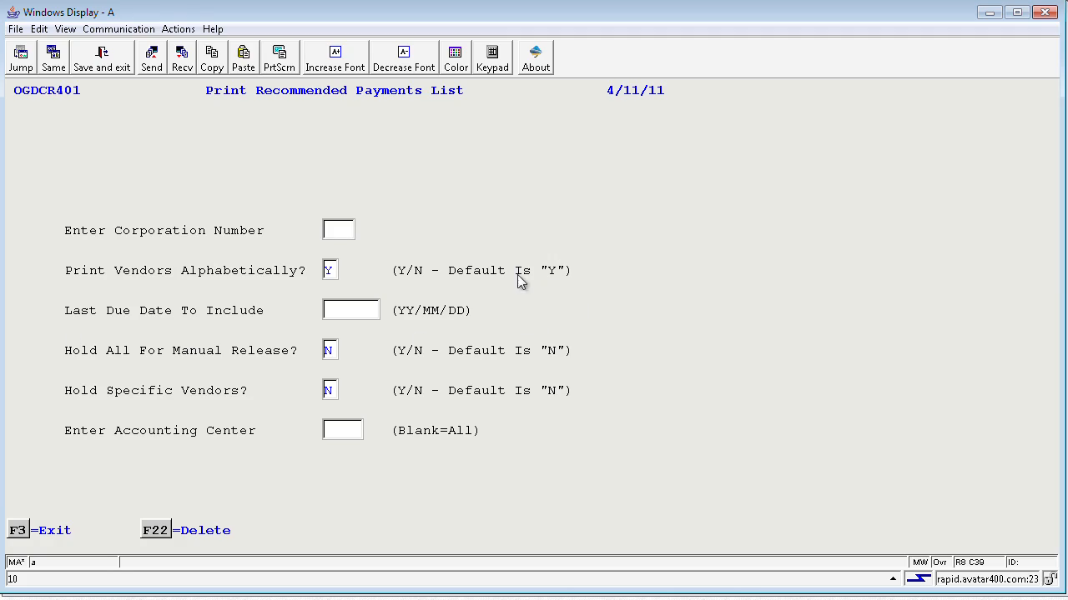
pyautogui.click(337, 230)
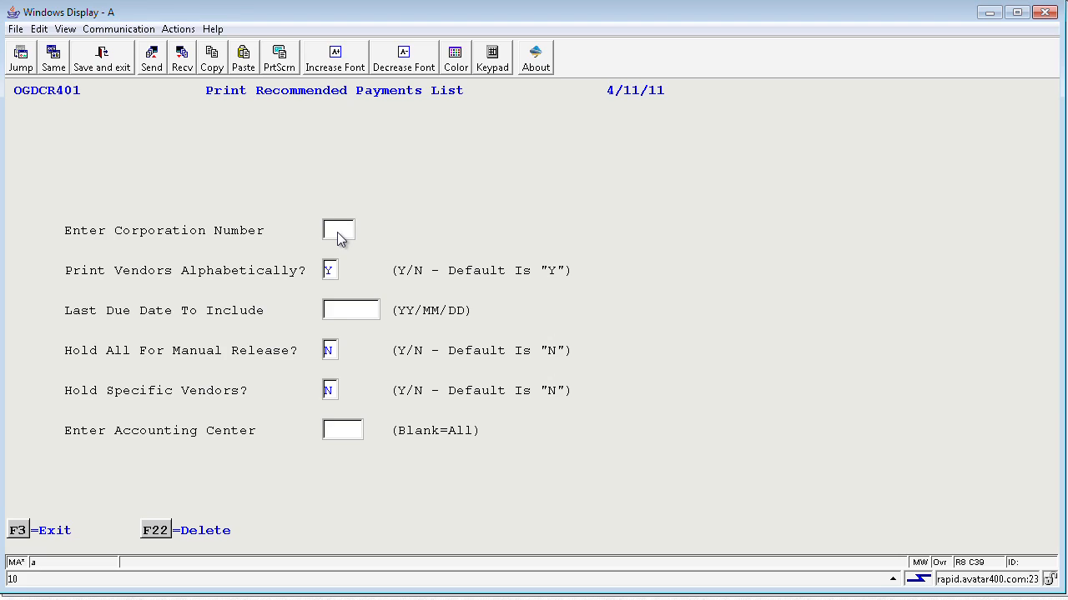
pyautogui.write('3')
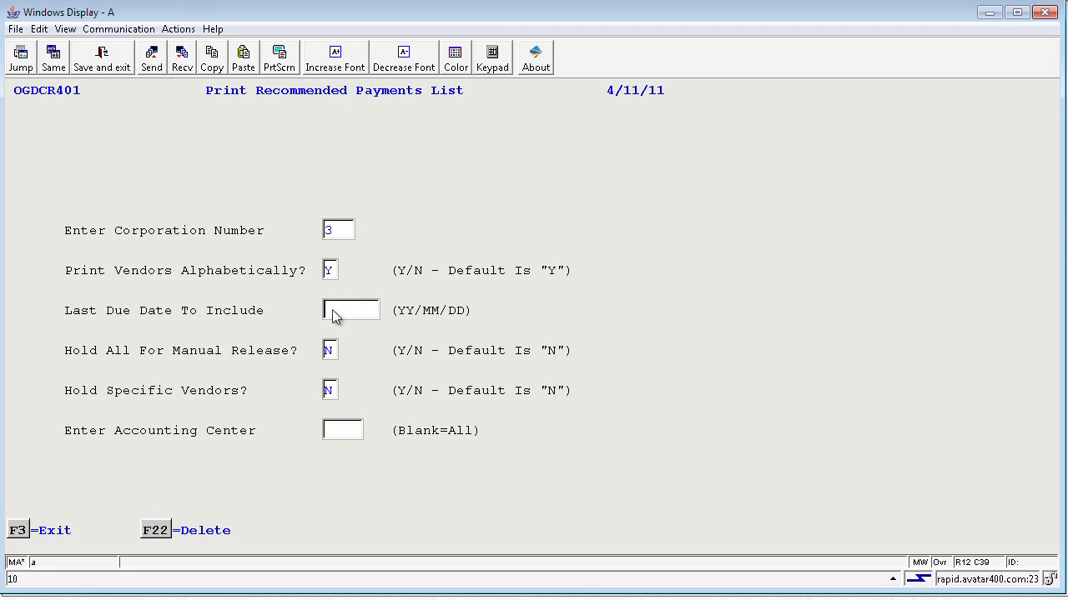
pyautogui.write('110415')
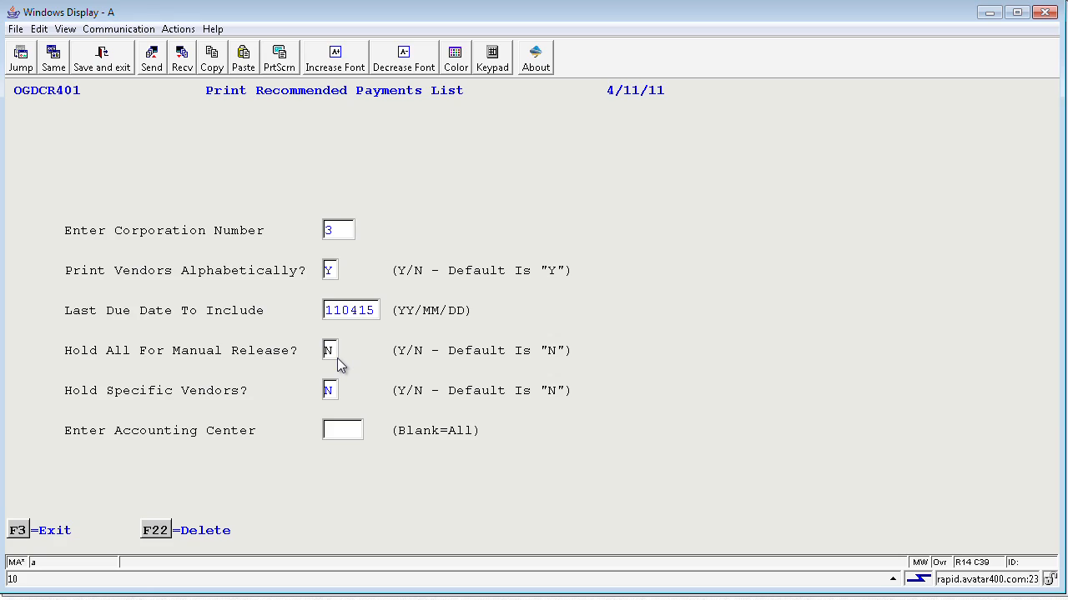
pyautogui.moveTo(130, 414)
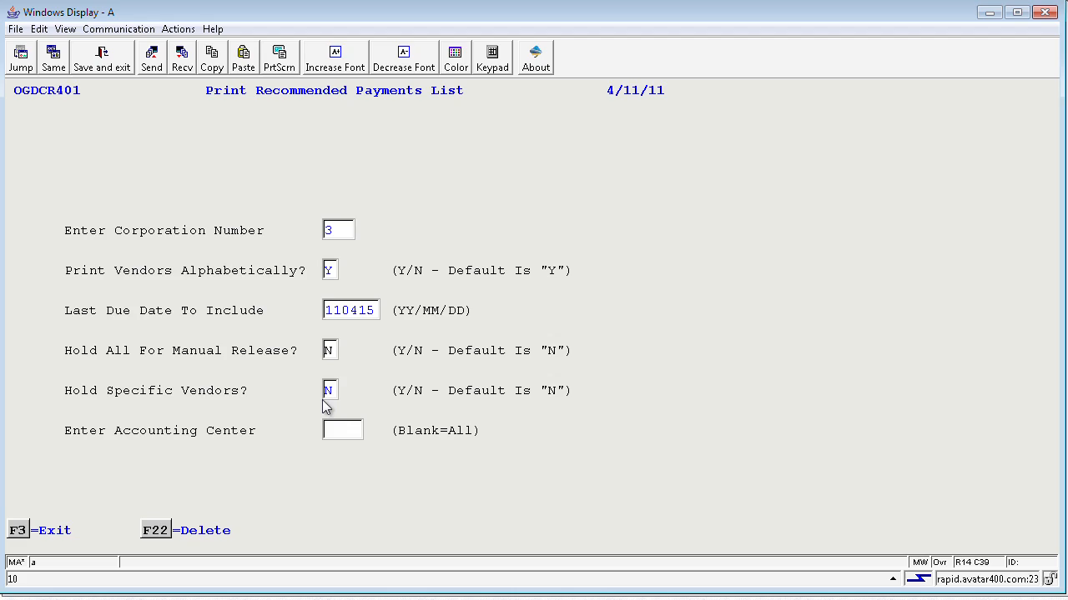
pyautogui.click(342, 430)
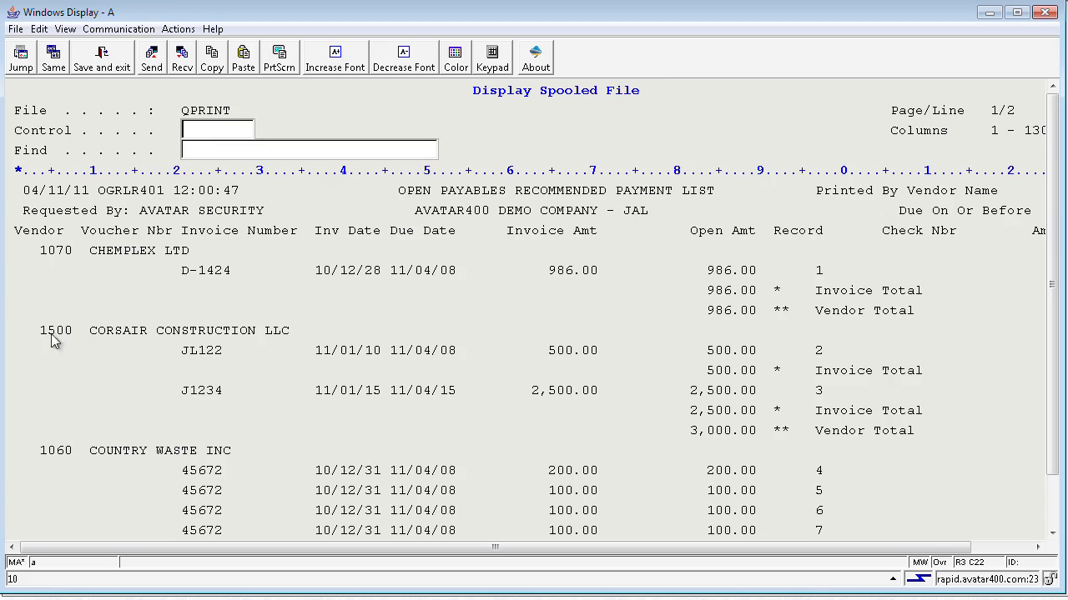
pyautogui.moveTo(754, 409)
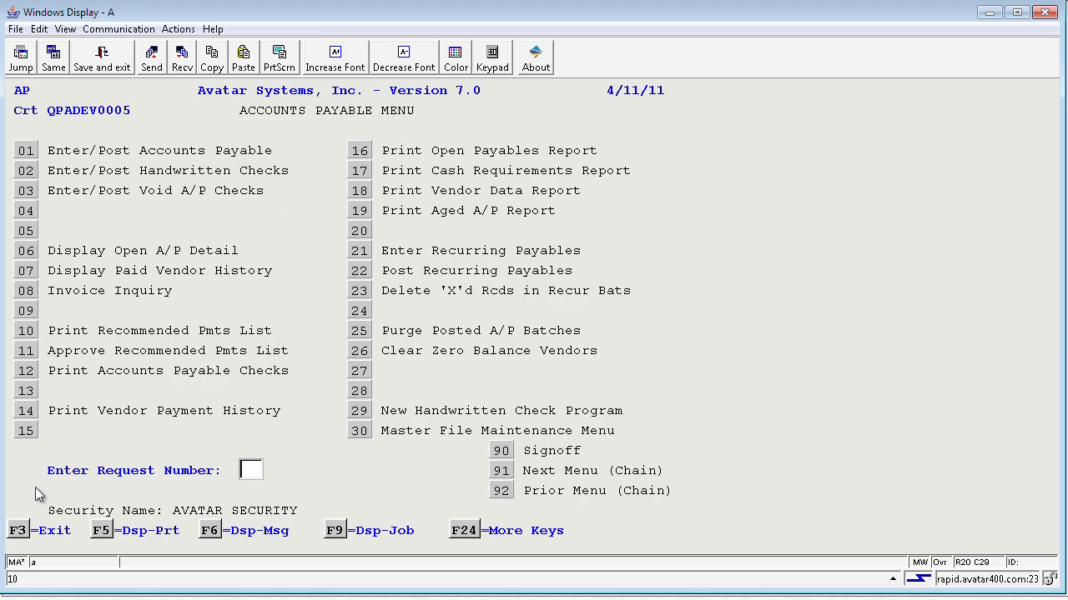
pyautogui.moveTo(263, 435)
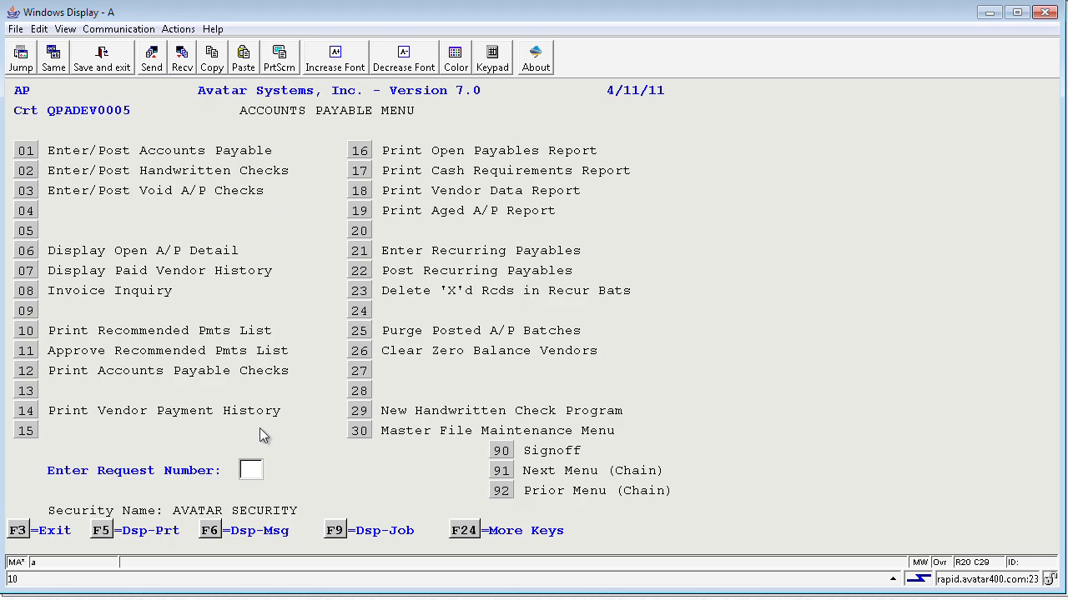